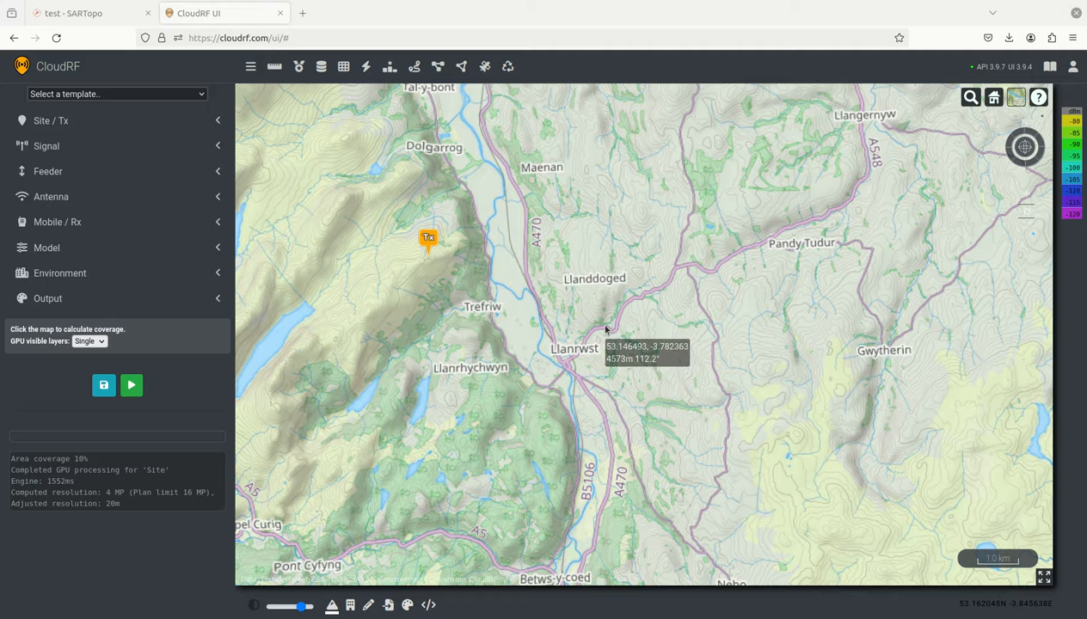
mouse_move(519, 306)
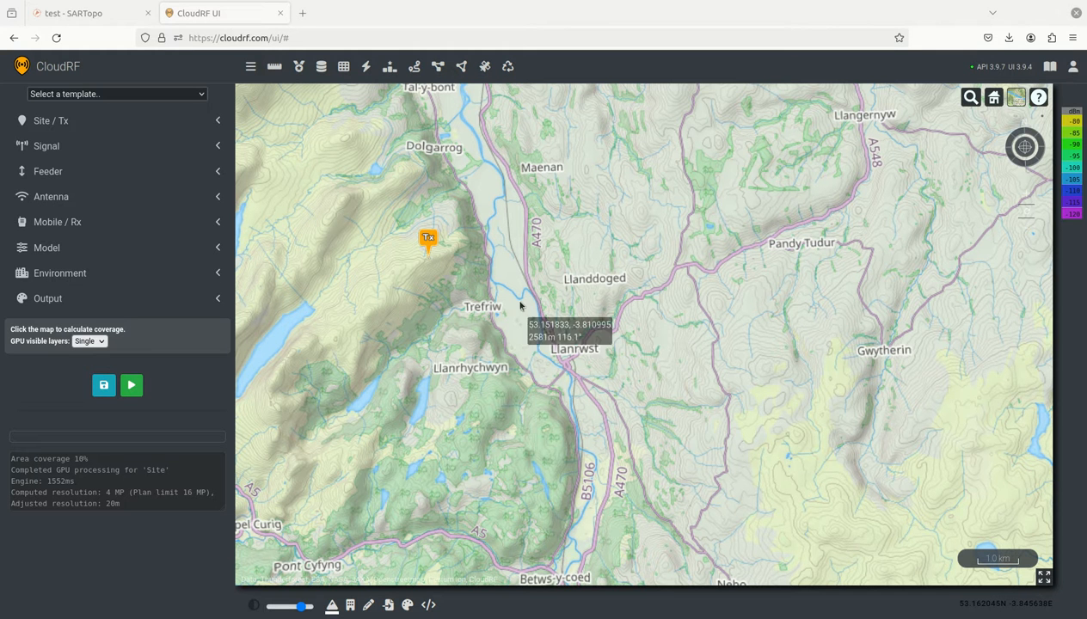
- Check the SARTopo map, return to CloudRF, pan north and east, and open site settings
left_click(73, 13)
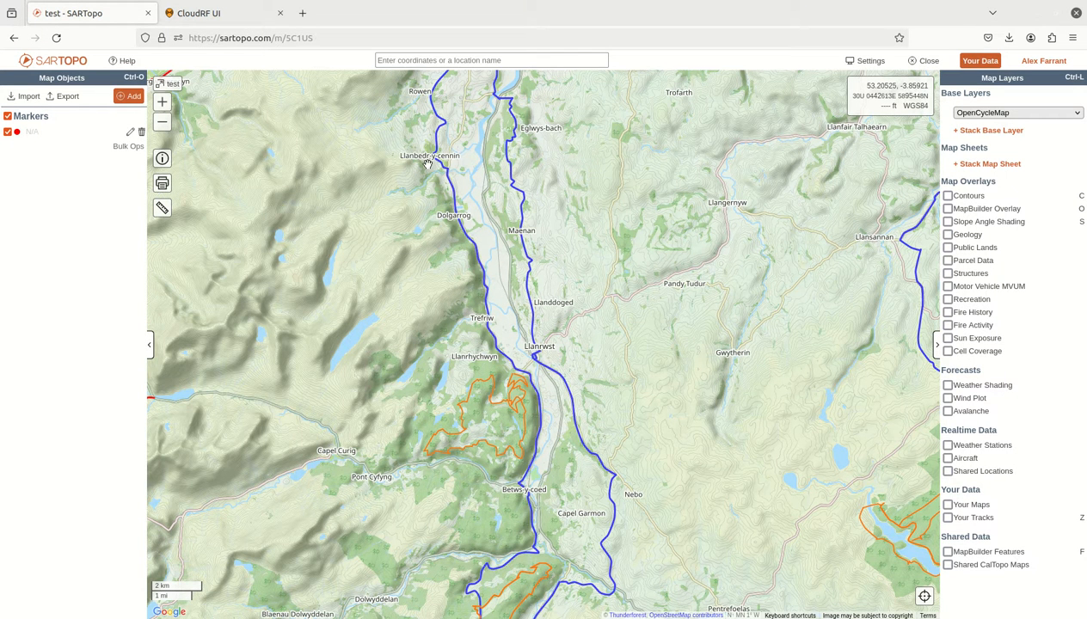
left_click(198, 13)
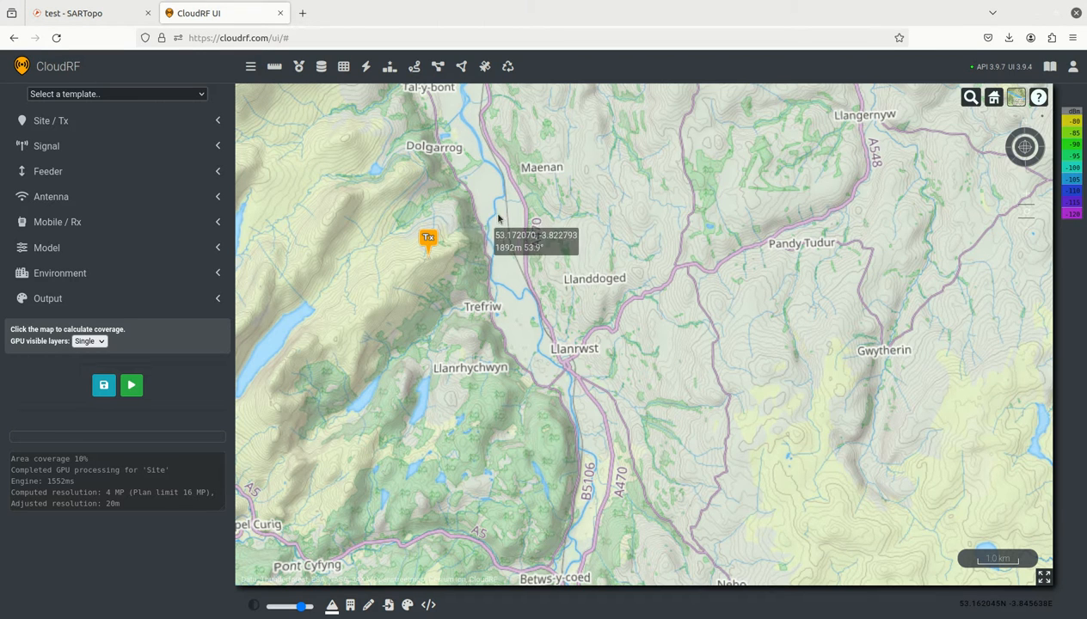
left_click_drag(497, 217, 519, 304)
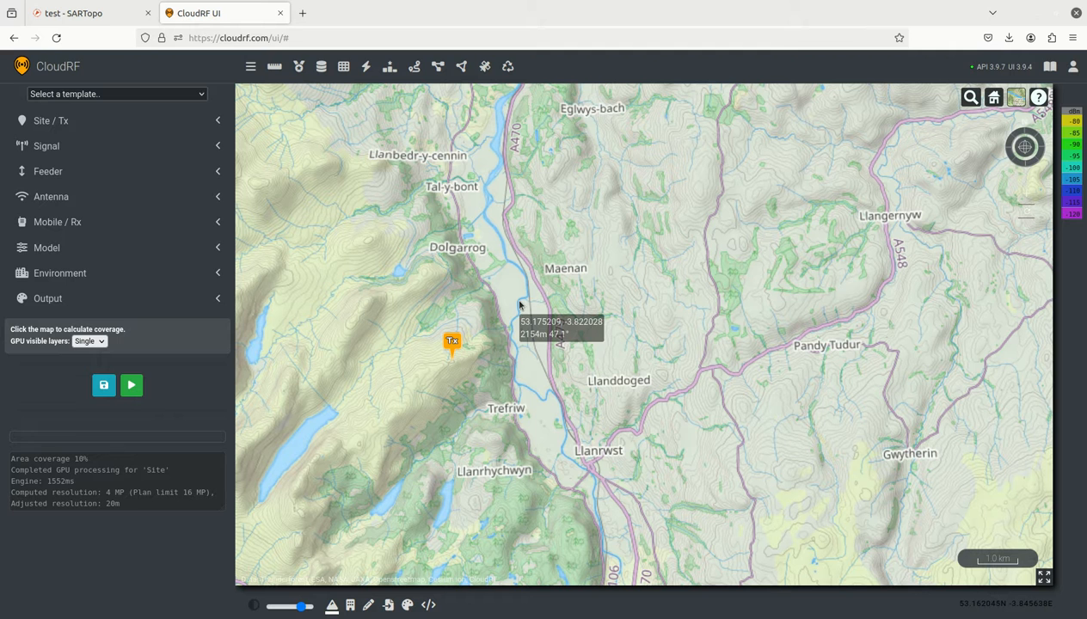
mouse_move(533, 322)
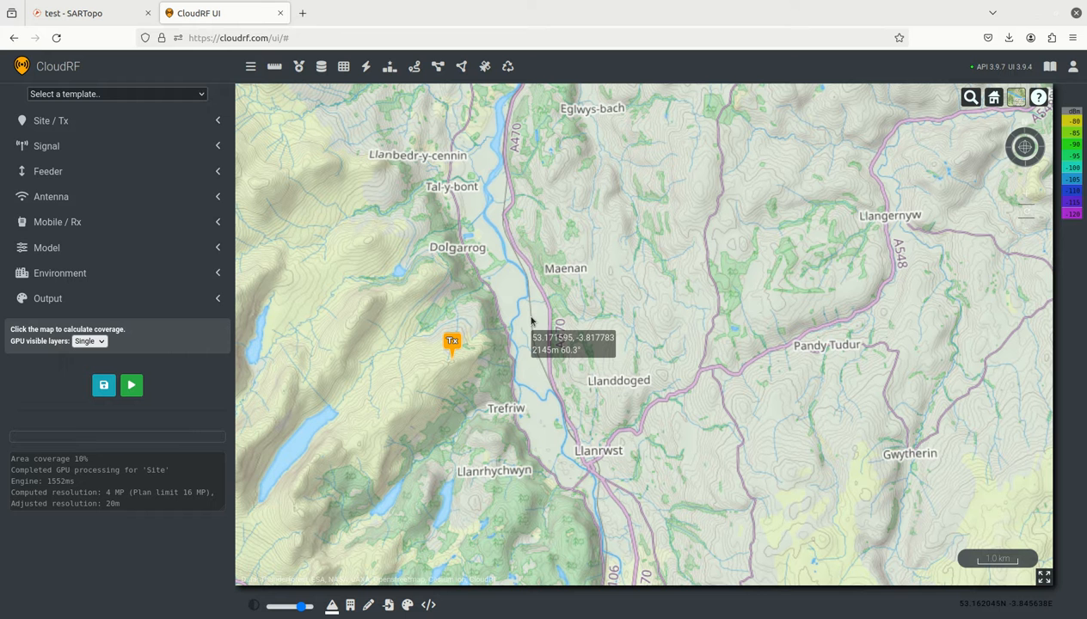
mouse_move(540, 322)
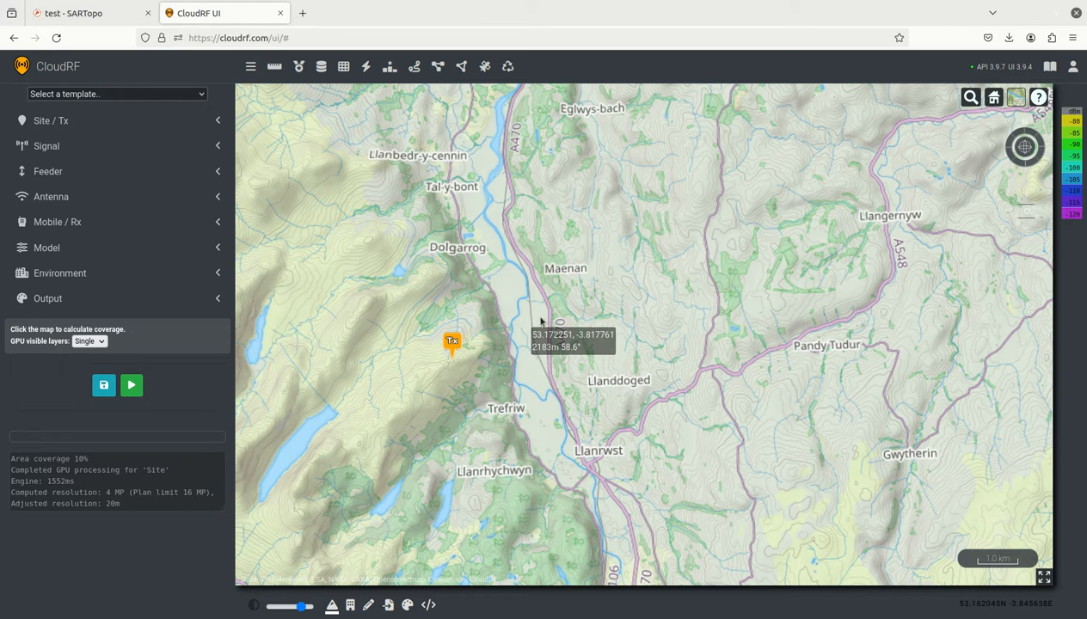
mouse_move(723, 302)
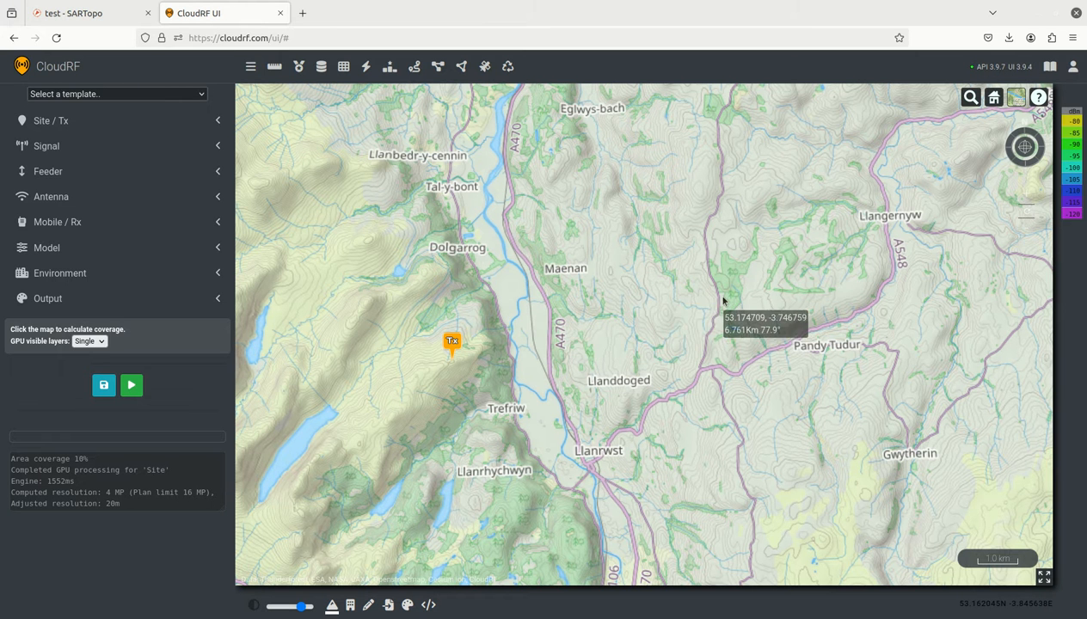
left_click_drag(722, 301, 598, 301)
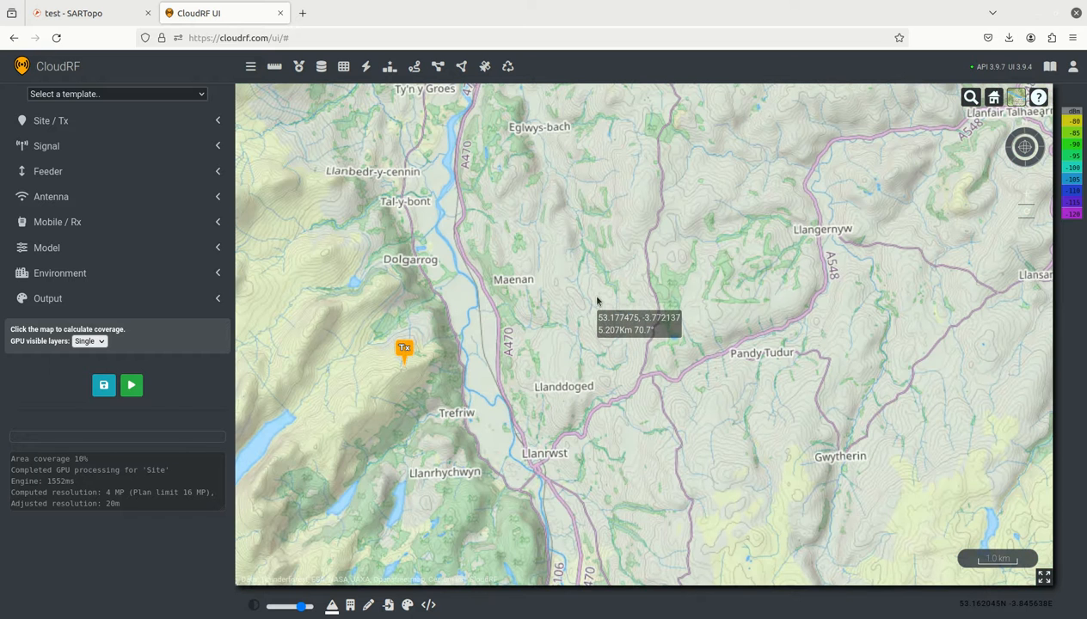
mouse_move(580, 282)
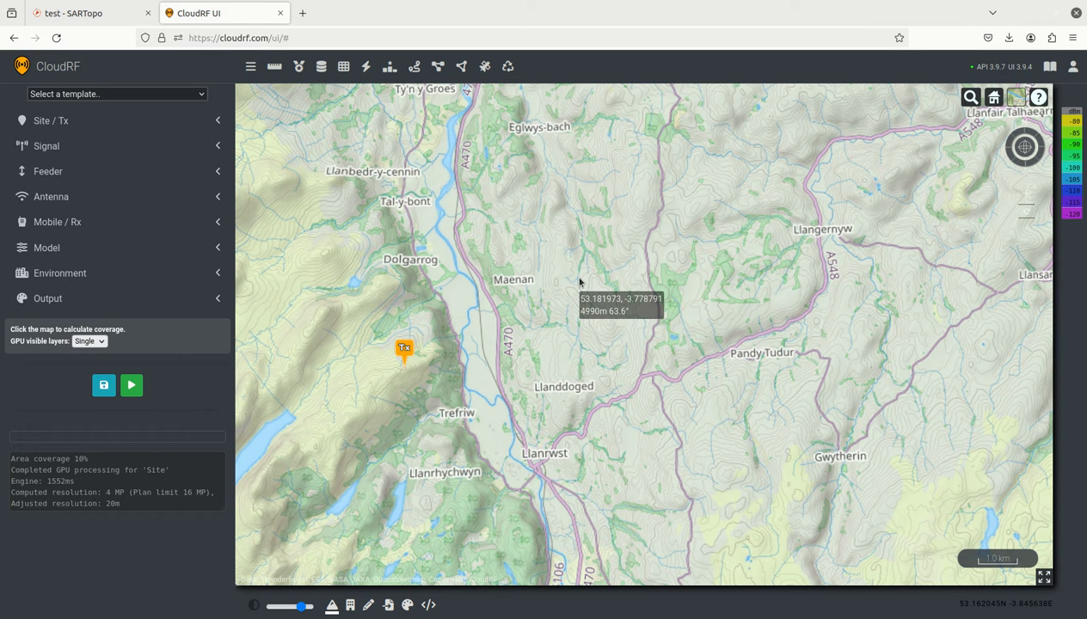
mouse_move(575, 286)
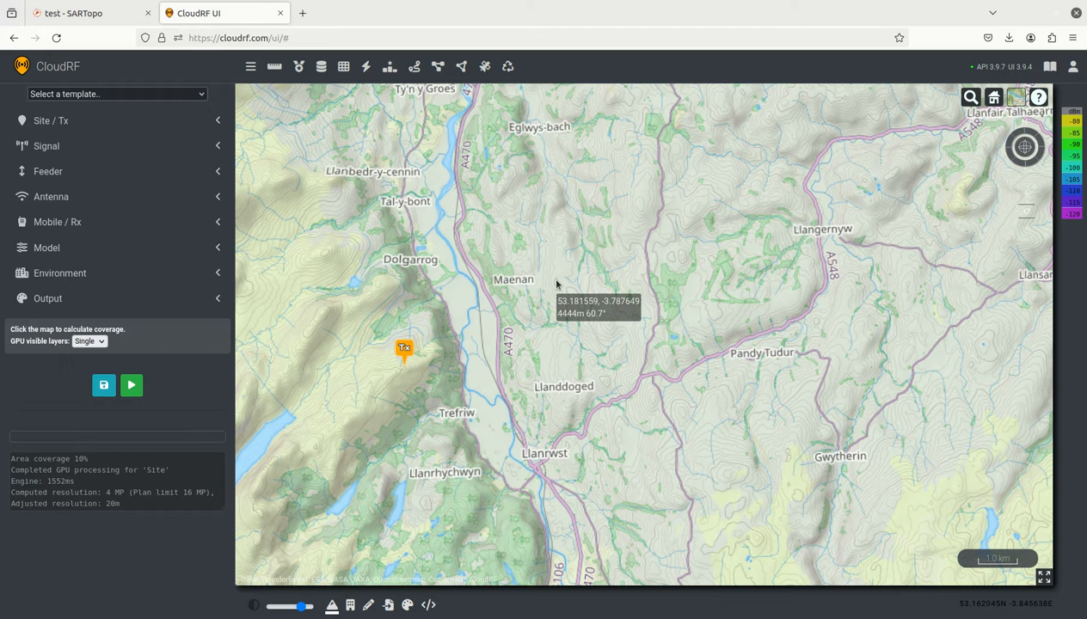
mouse_move(551, 290)
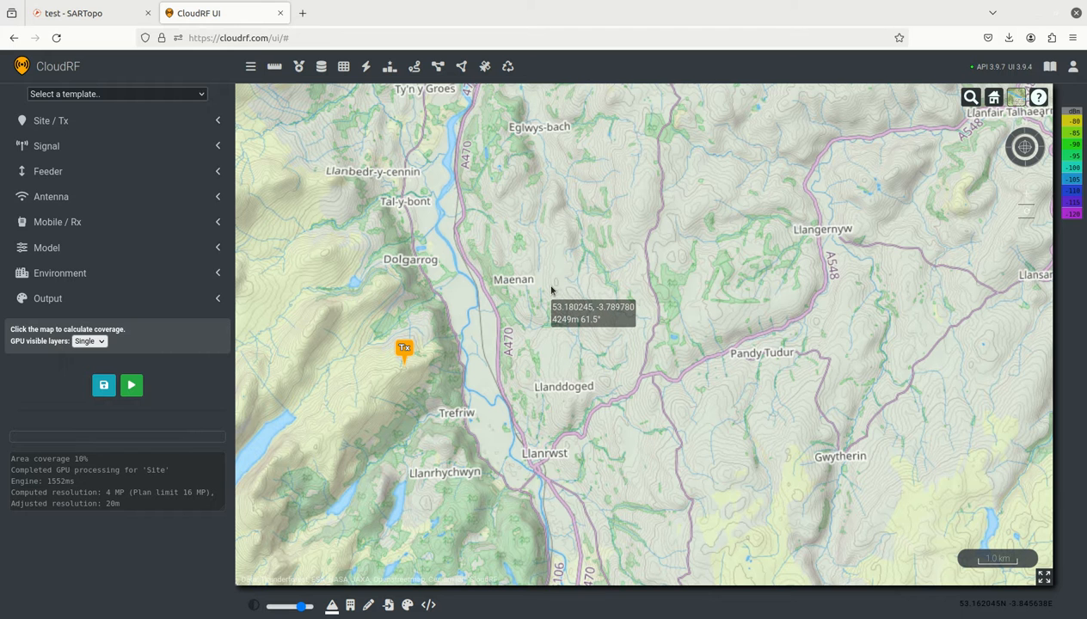
mouse_move(576, 301)
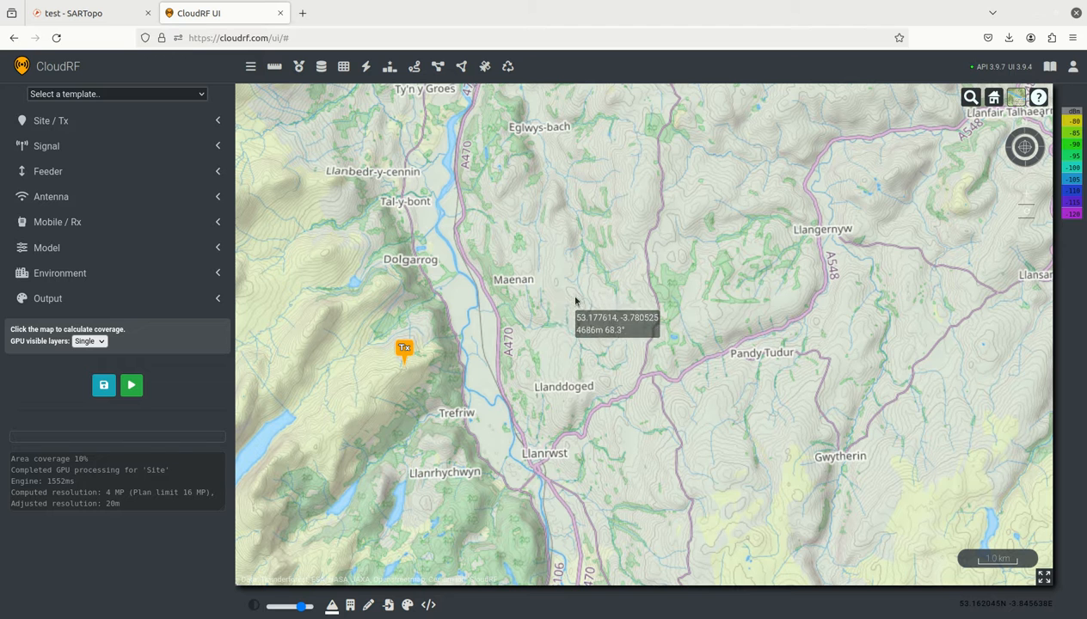
mouse_move(367, 252)
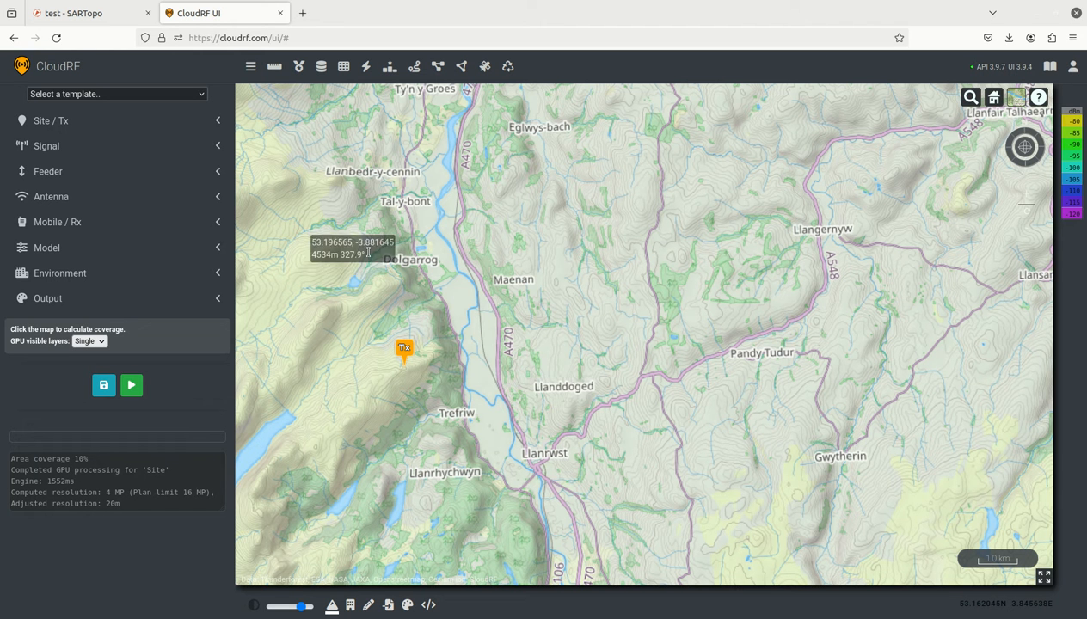
mouse_move(472, 335)
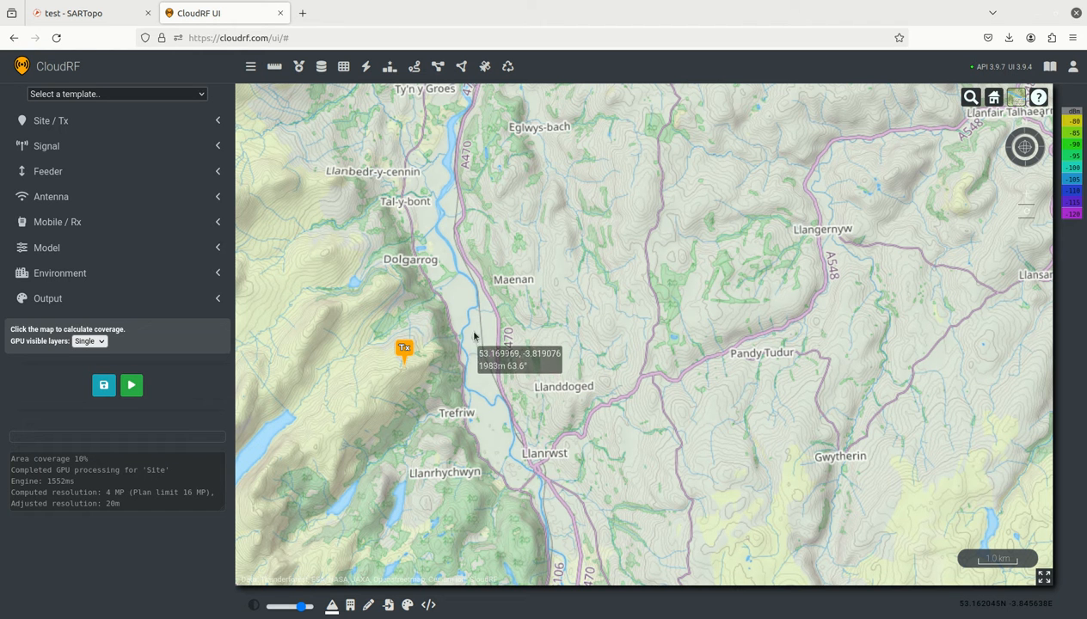
mouse_move(456, 350)
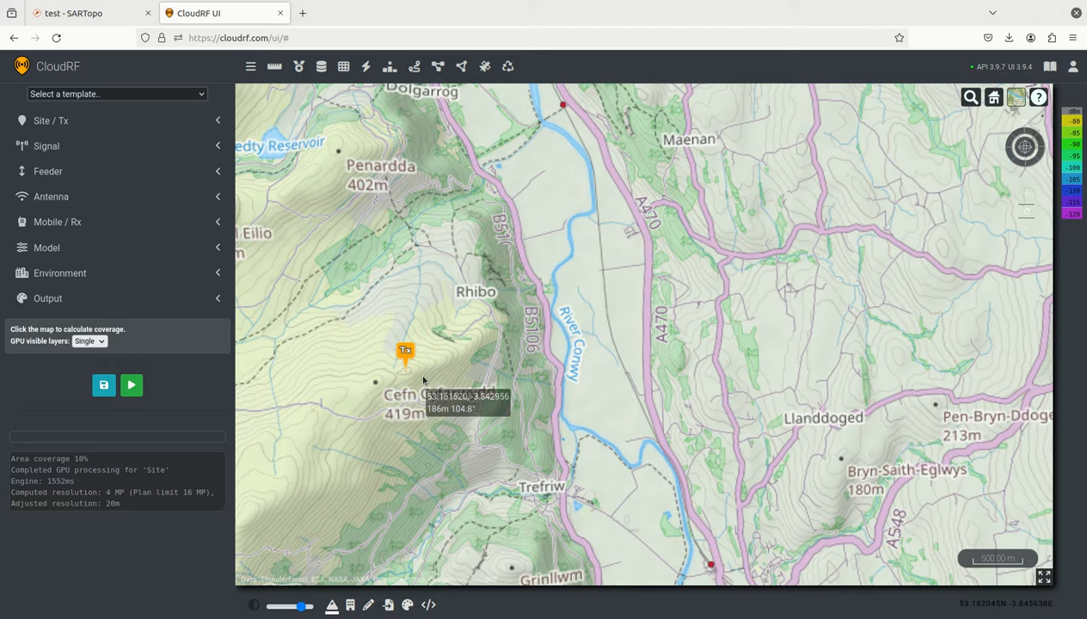
scroll("down", 3)
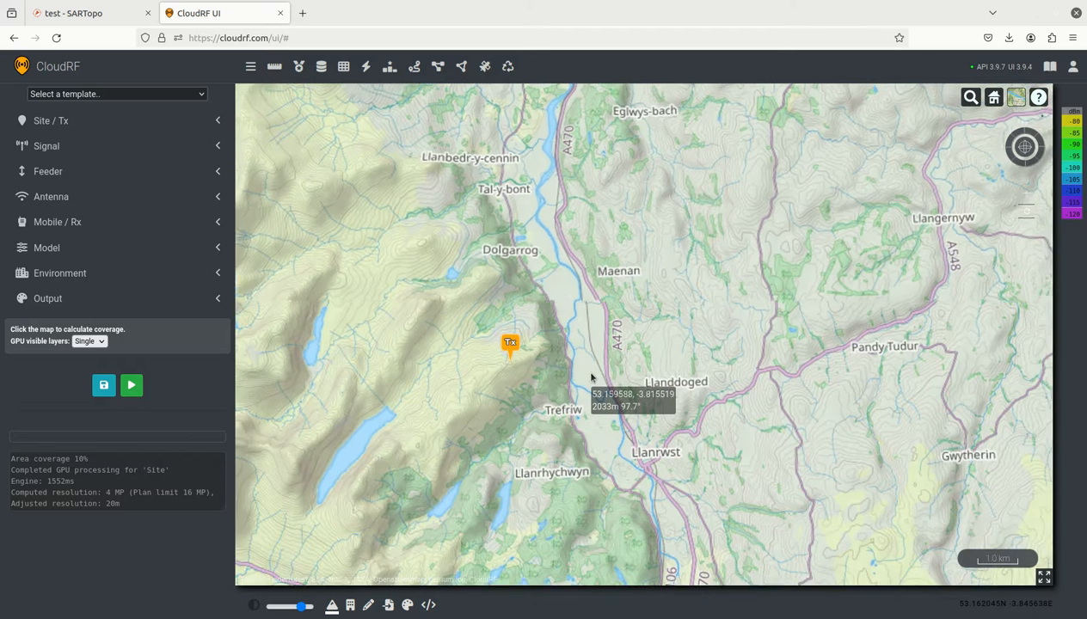
left_click(50, 120)
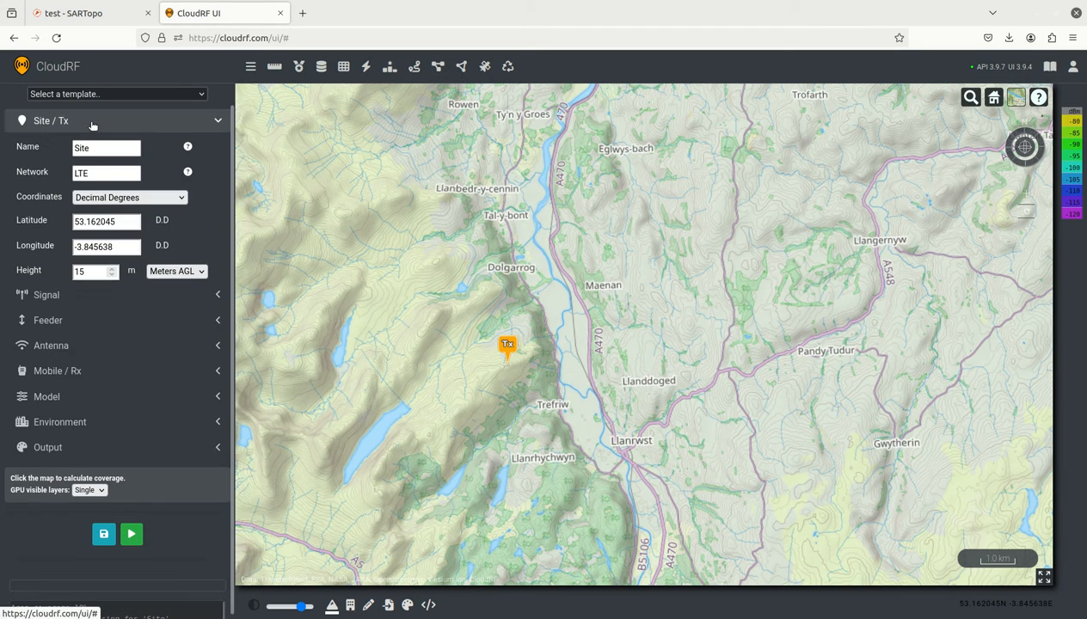
mouse_move(106, 129)
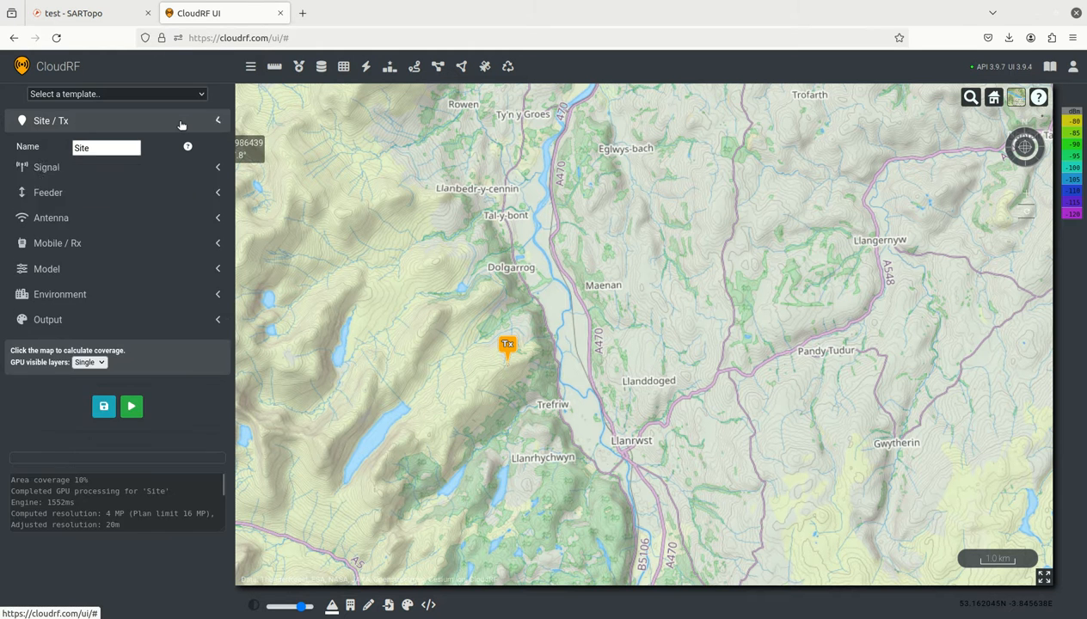
- Apply 800 MHz, 0.2 W, 0.1 MHz bandwidth and accept the -124 dBm noise floor notice
left_click(47, 145)
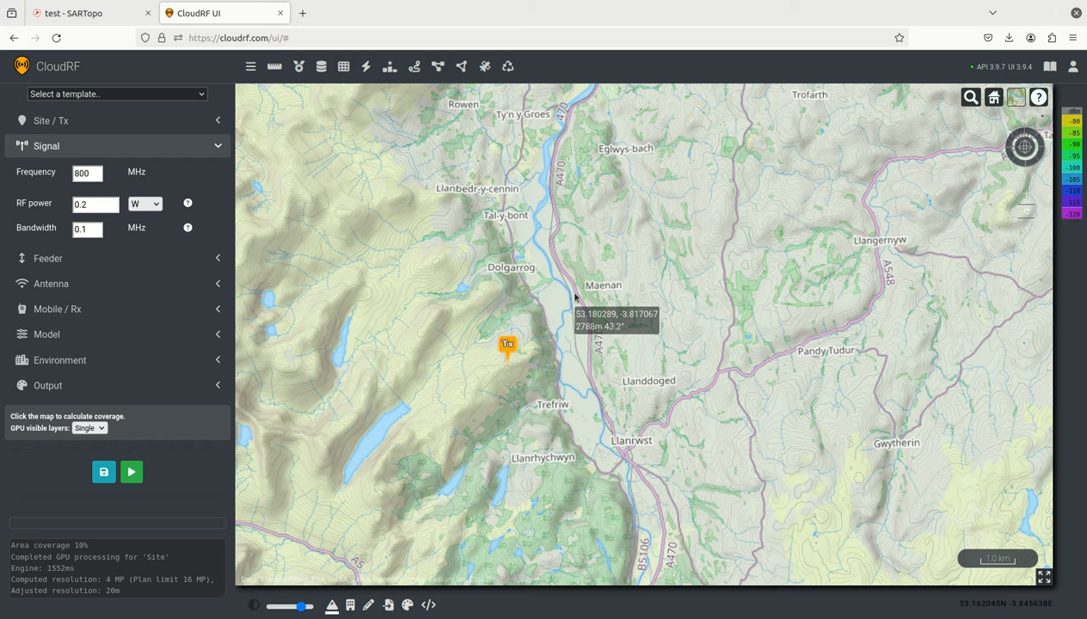
mouse_move(265, 275)
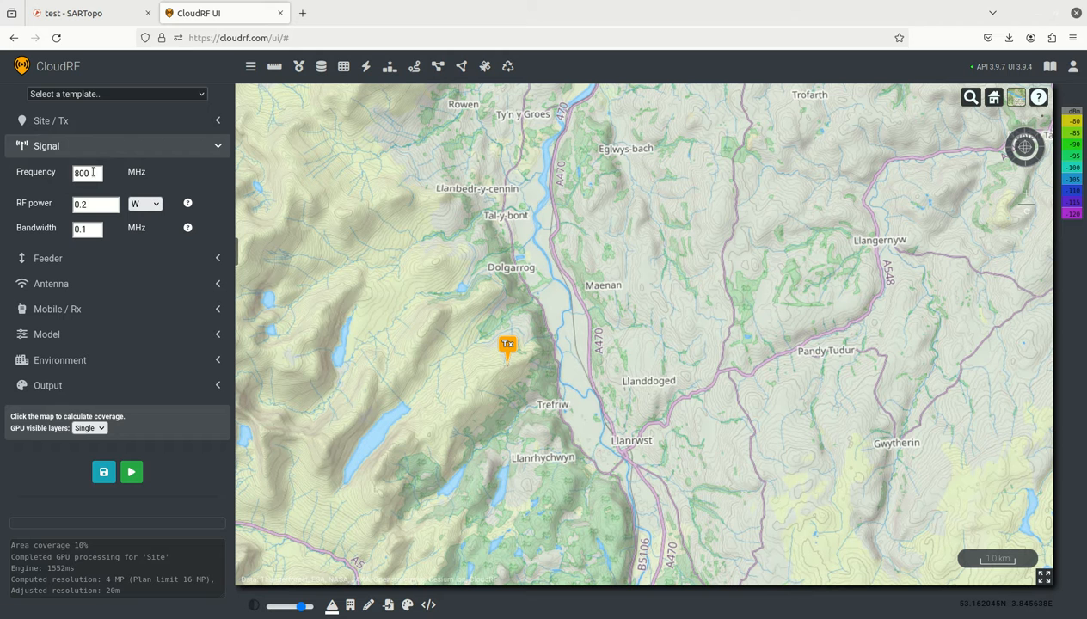
left_click(86, 172)
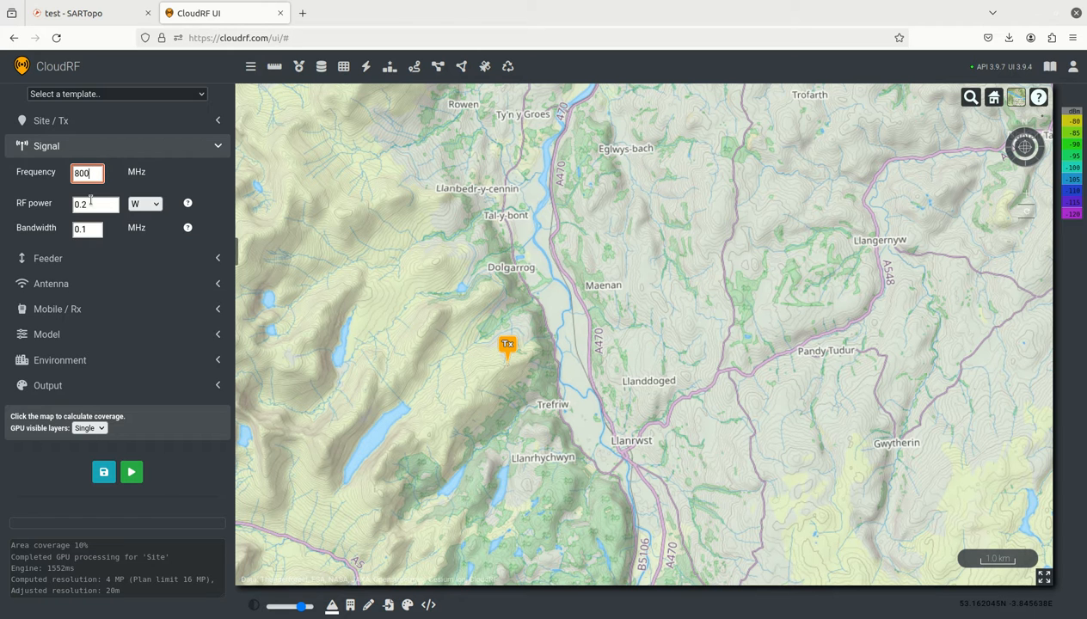
left_click(94, 203)
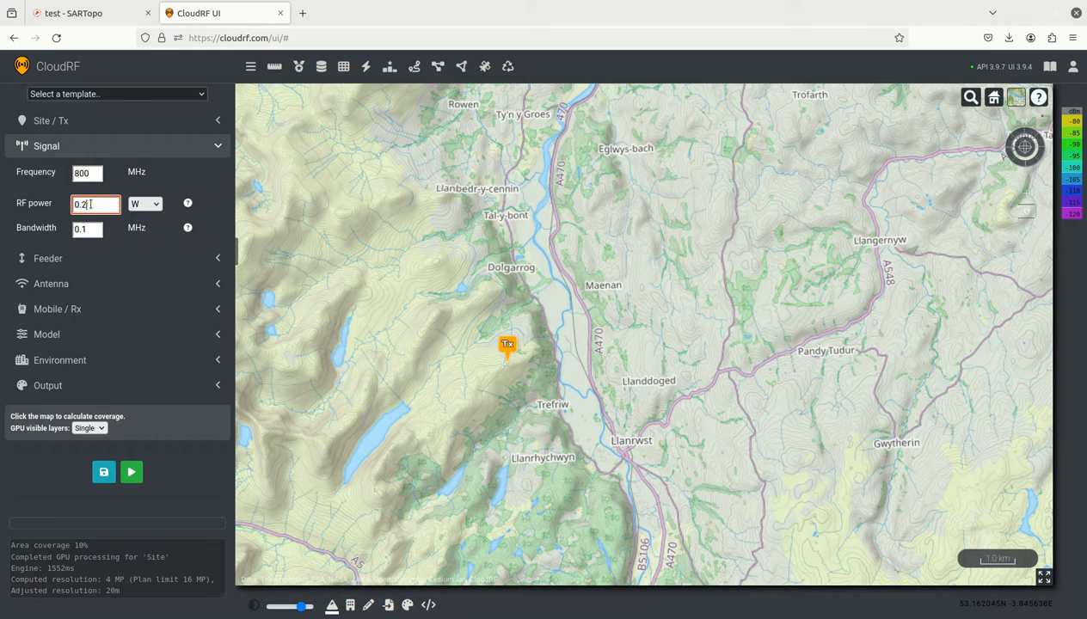
mouse_move(936, 321)
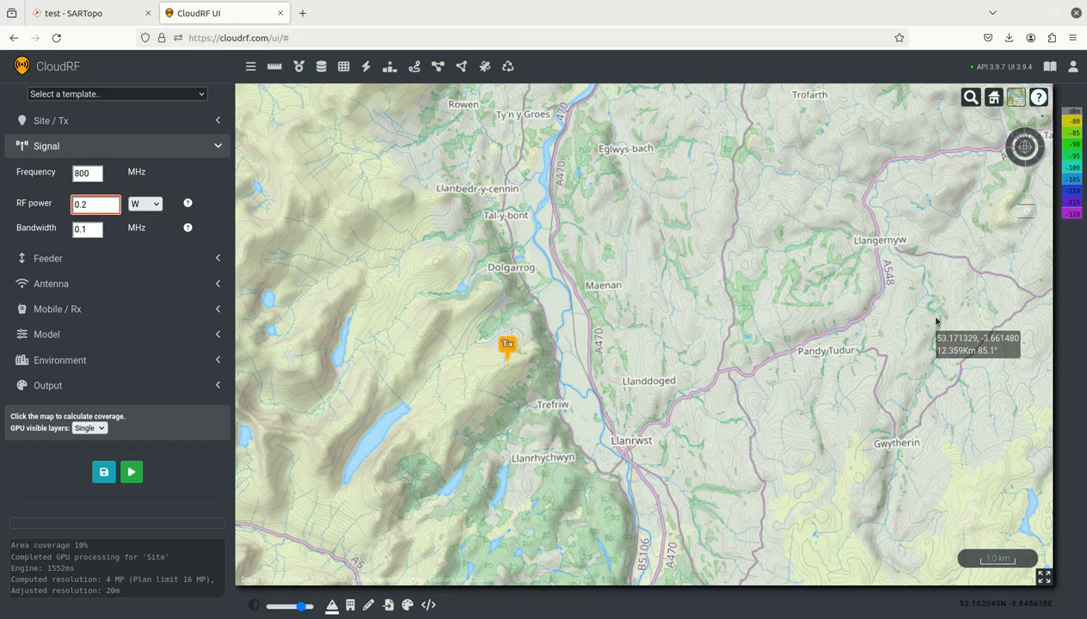
mouse_move(286, 278)
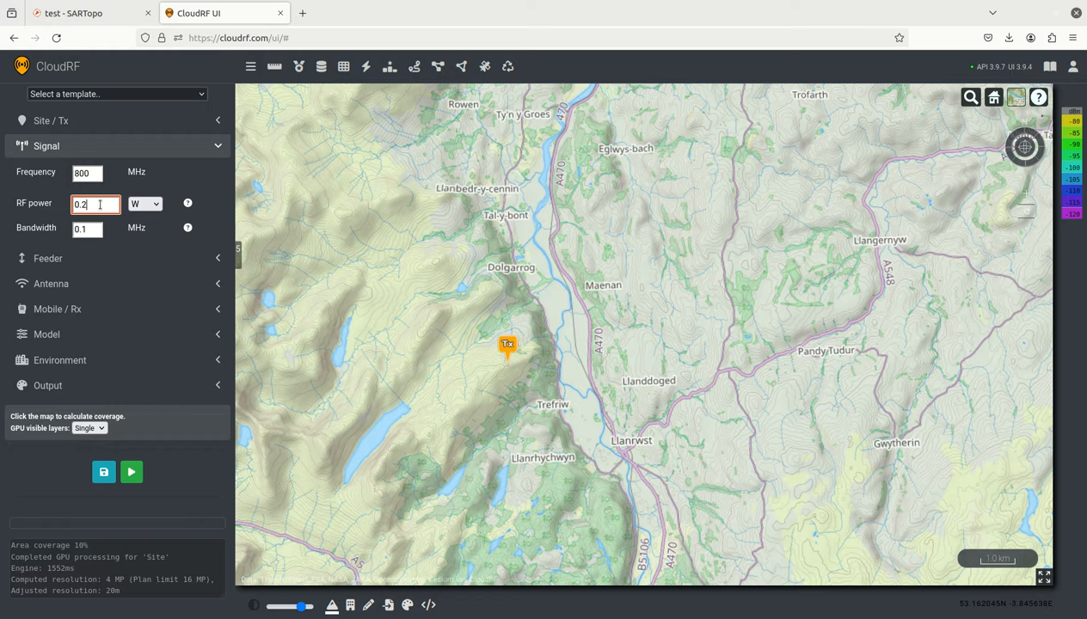
left_click(86, 228)
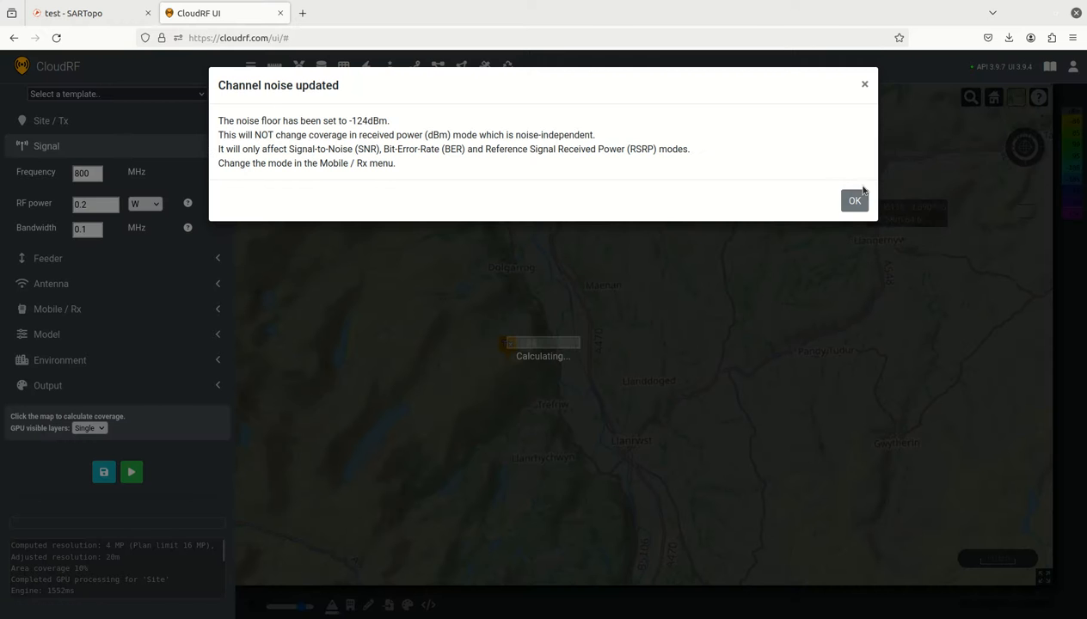
left_click(854, 200)
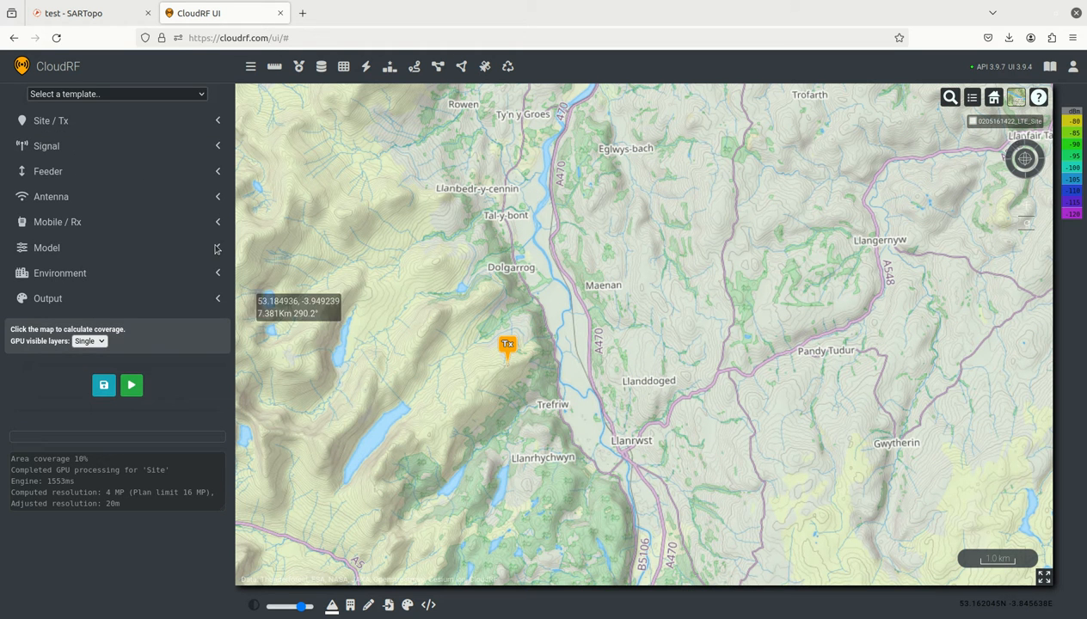
- Review the antenna: 21 dBi gain, 90° azimuth, 120°/45° beamwidths, 21 dB front-to-back
left_click(47, 171)
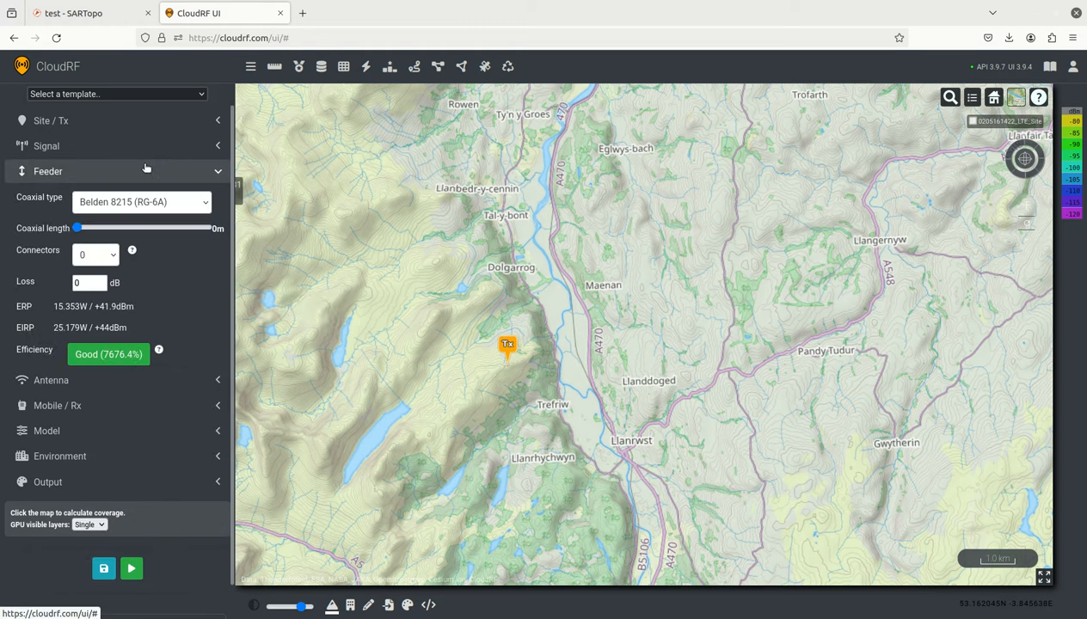
left_click(50, 196)
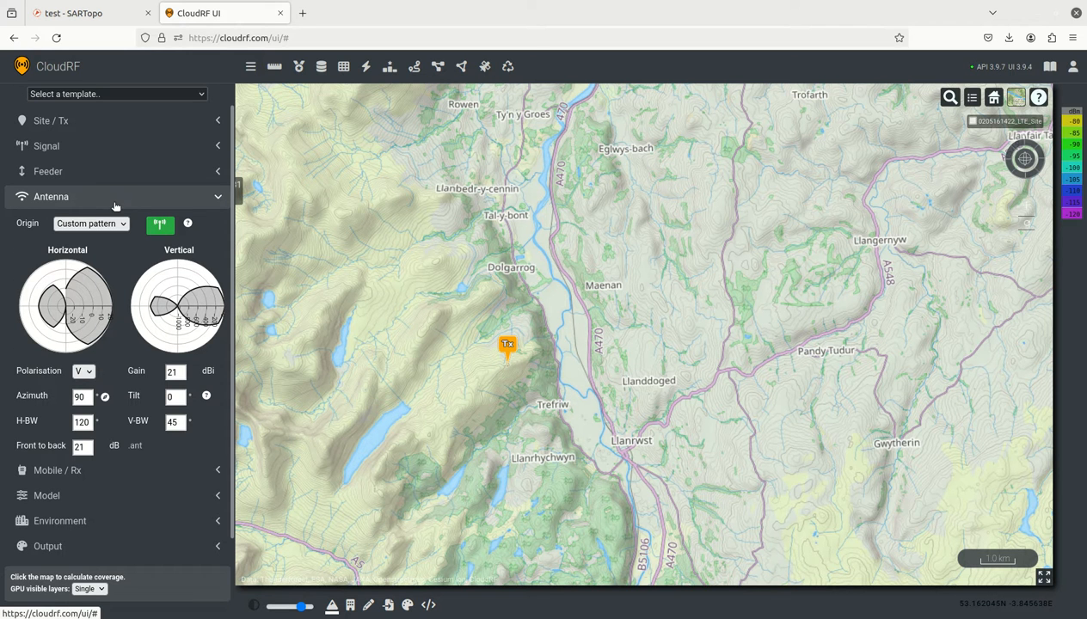
mouse_move(127, 212)
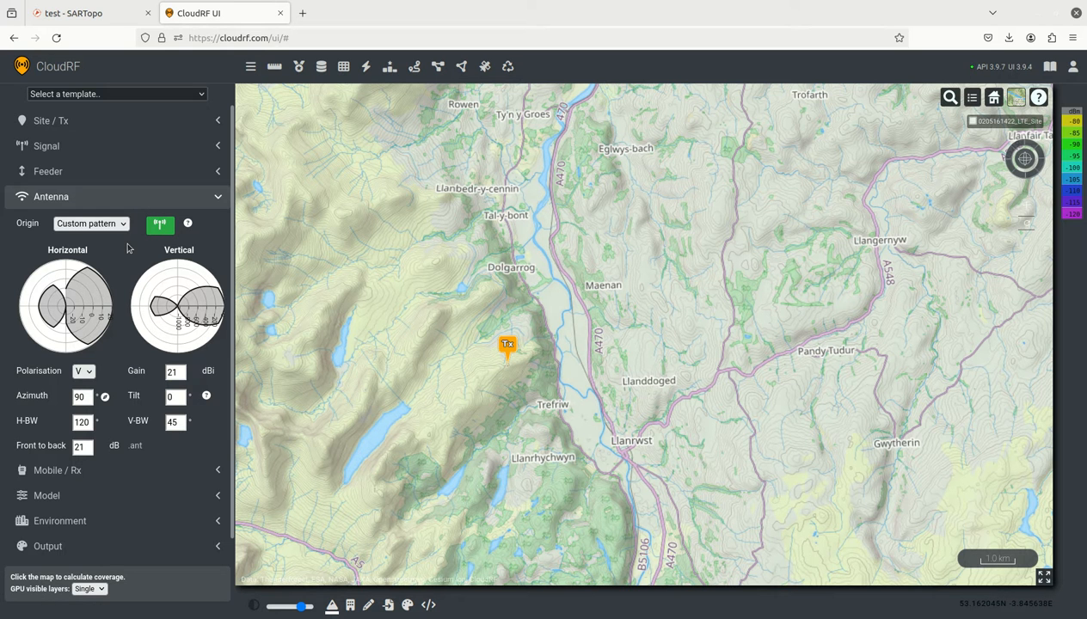
mouse_move(121, 260)
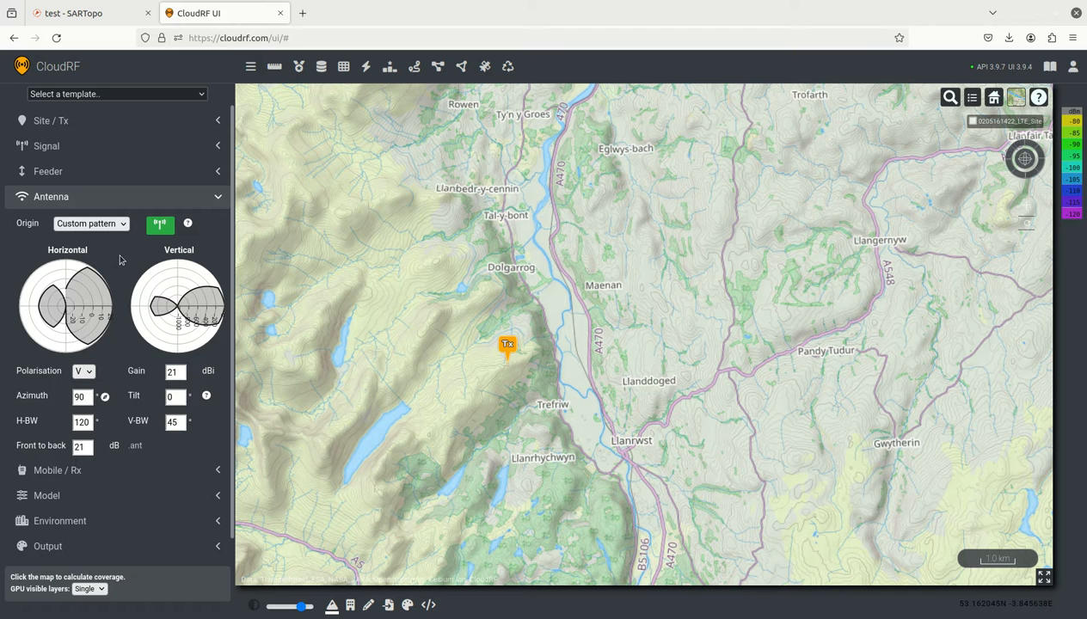
mouse_move(142, 281)
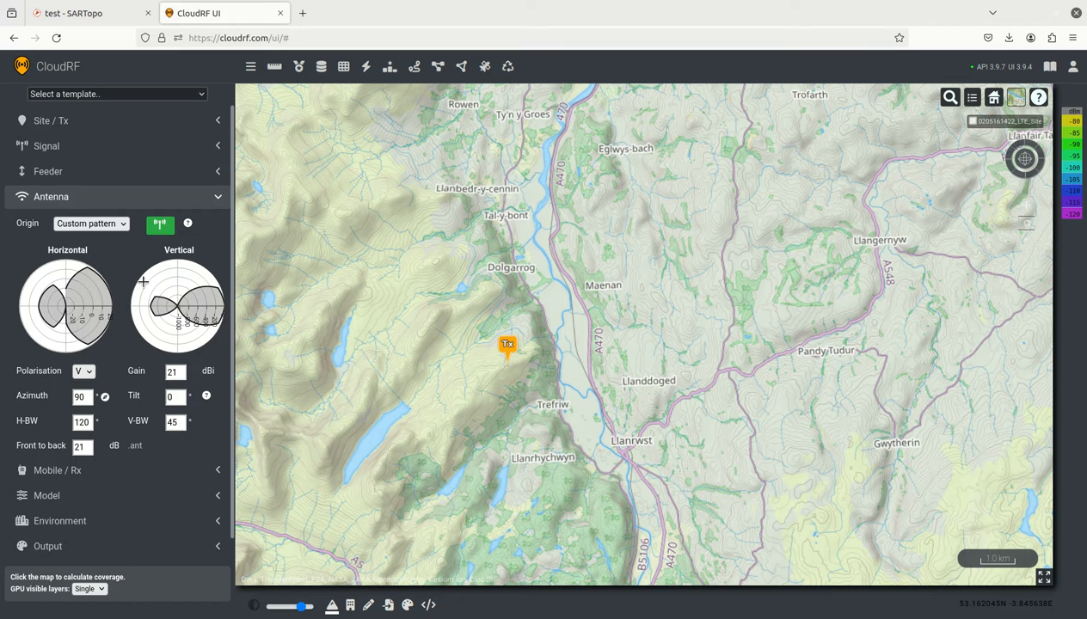
mouse_move(143, 282)
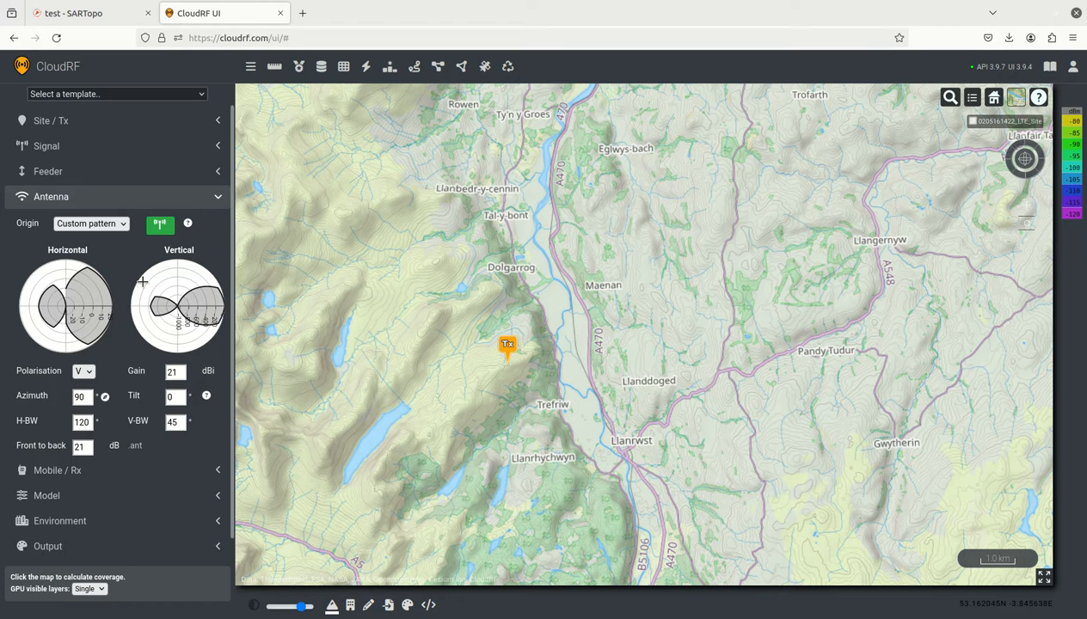
mouse_move(618, 326)
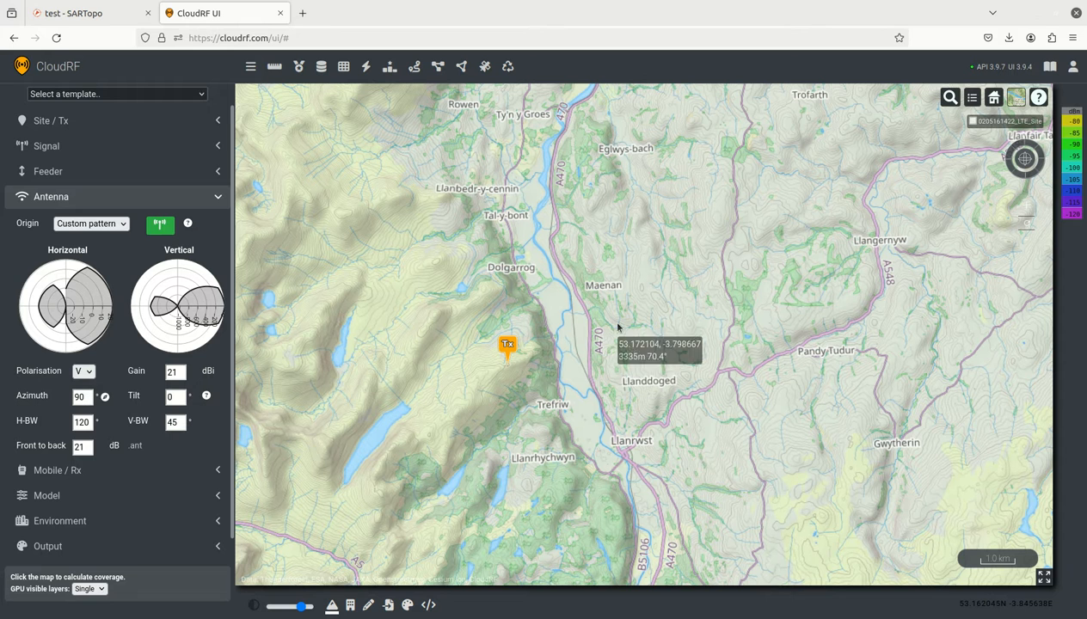
left_click(82, 397)
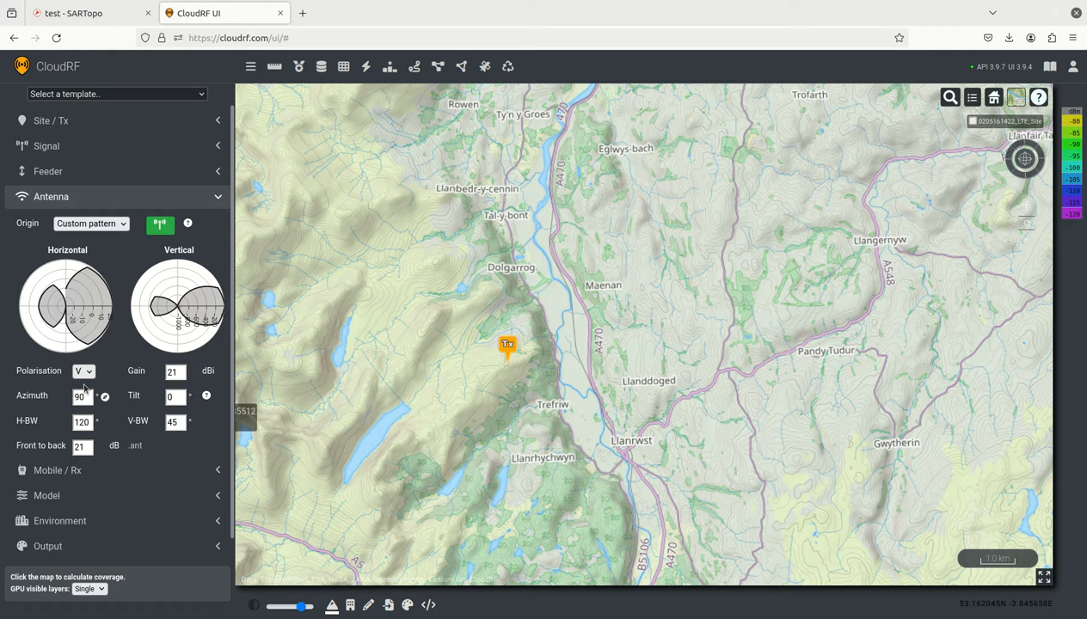
left_click(82, 421)
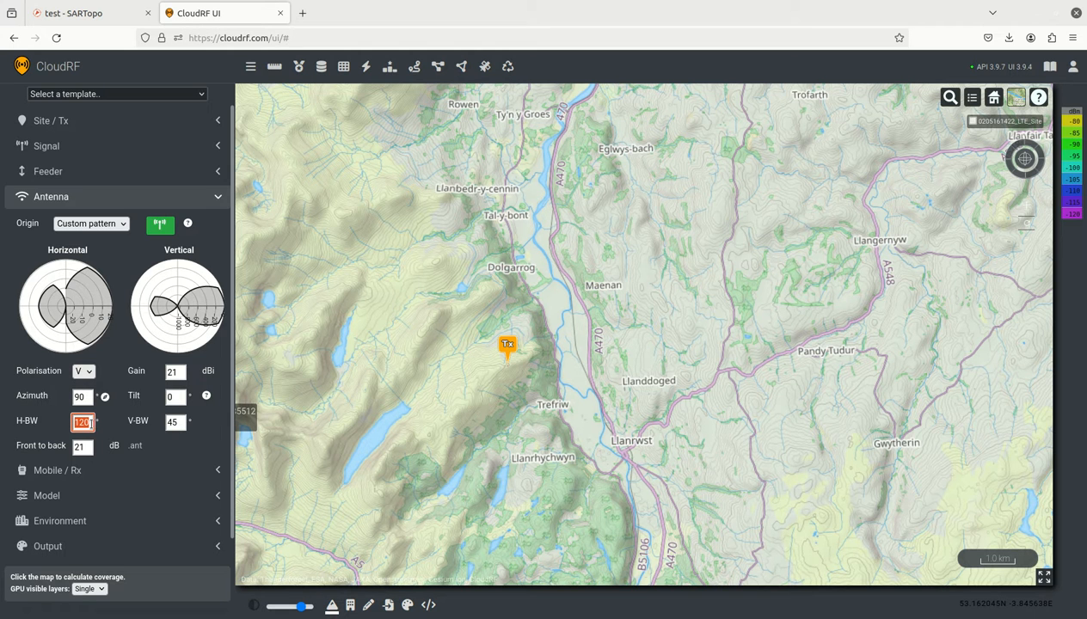
left_click(172, 421)
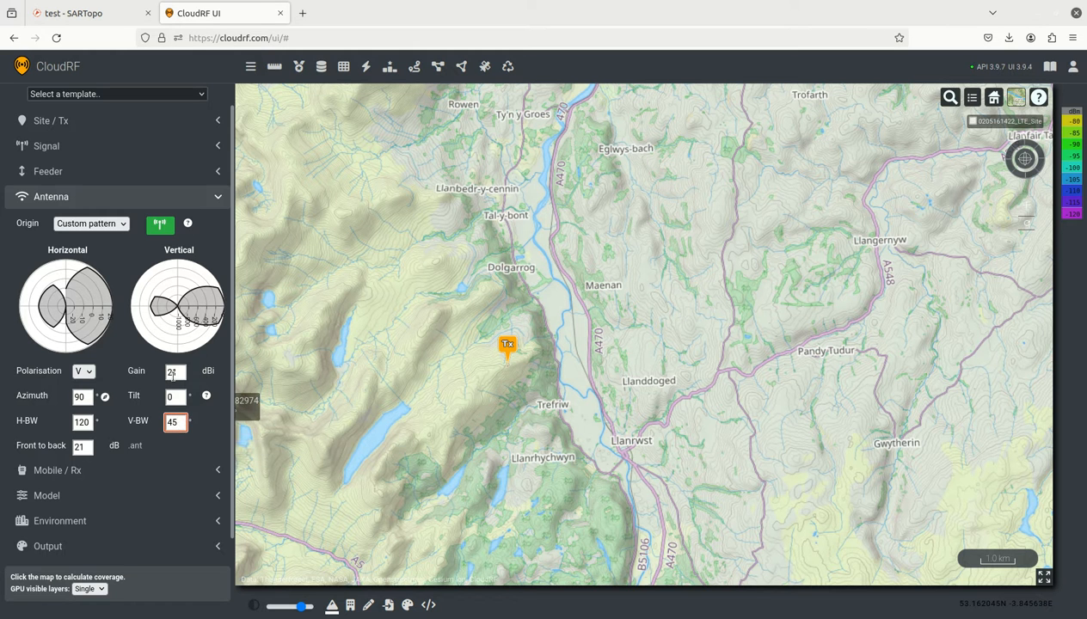
left_click(172, 371)
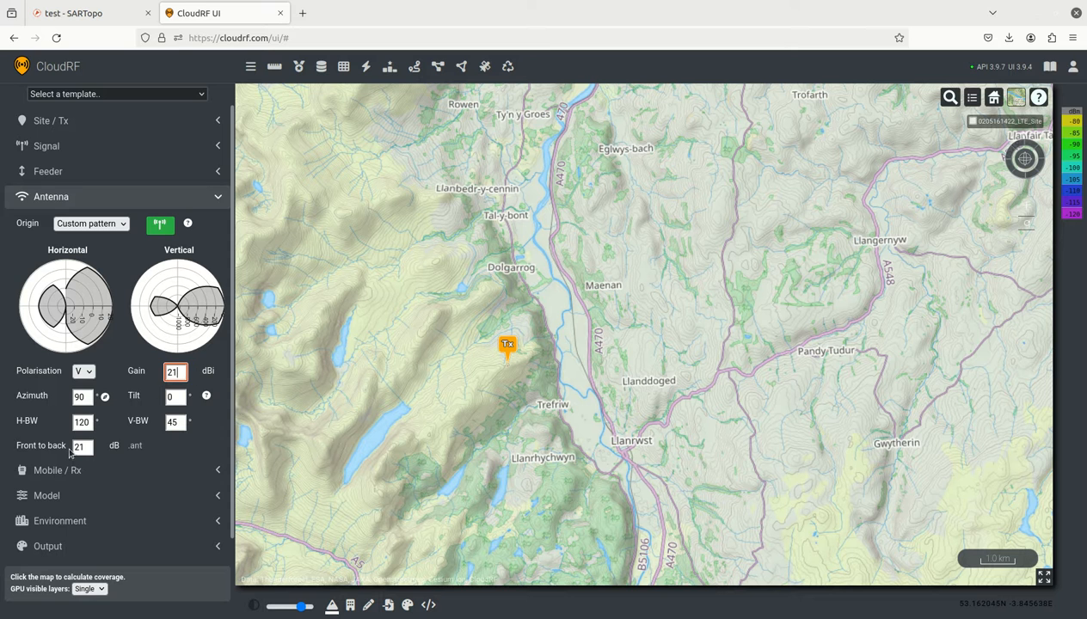
left_click(79, 445)
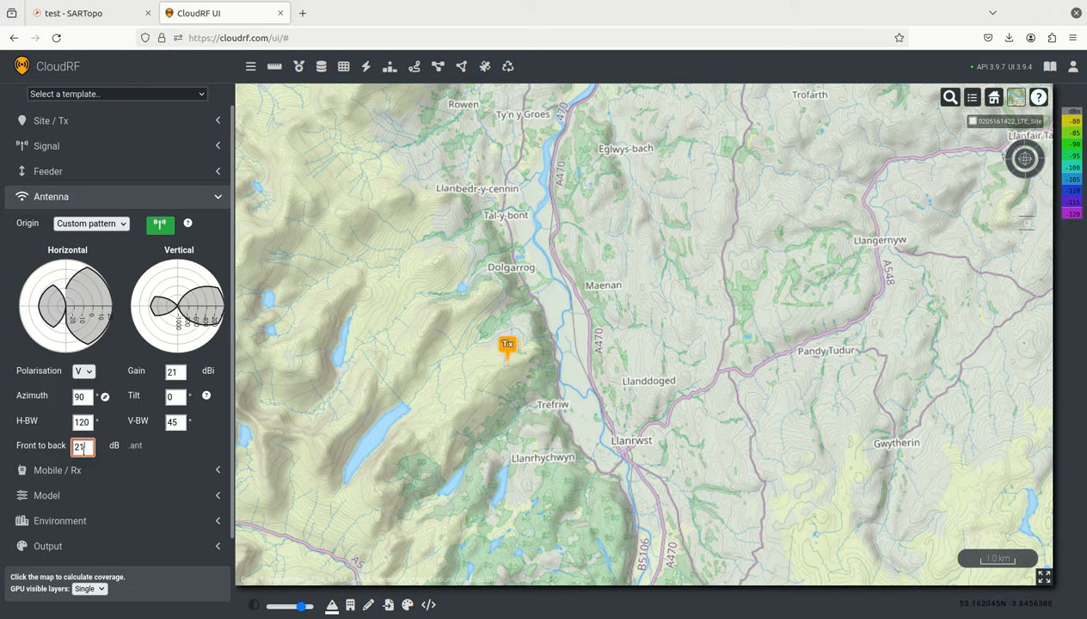
left_click(82, 446)
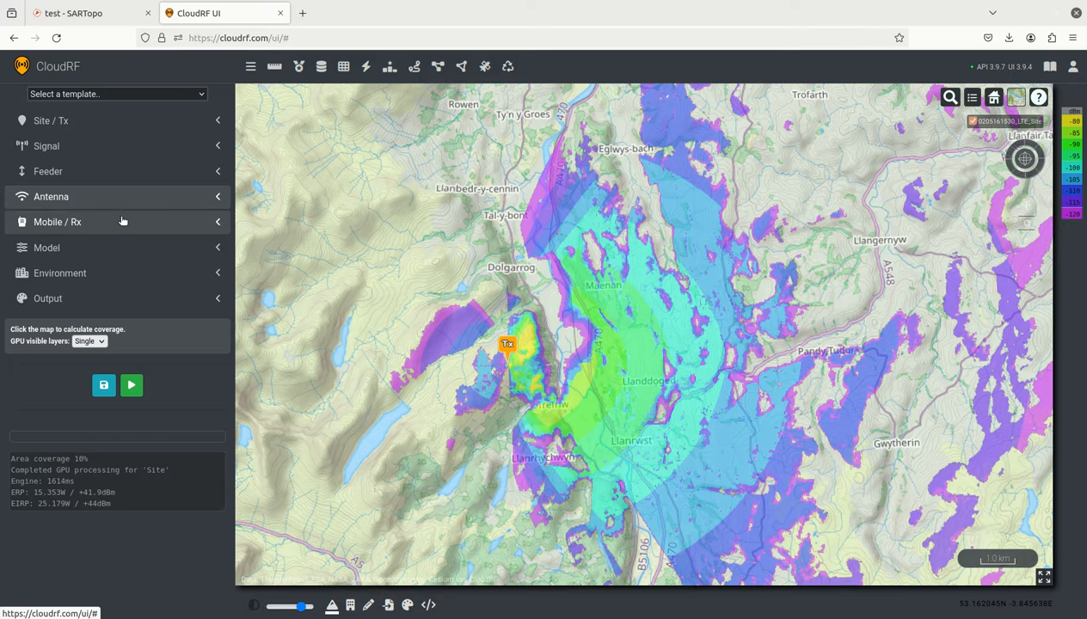
- Review the receiver height above ground and sensitivity threshold
left_click(58, 222)
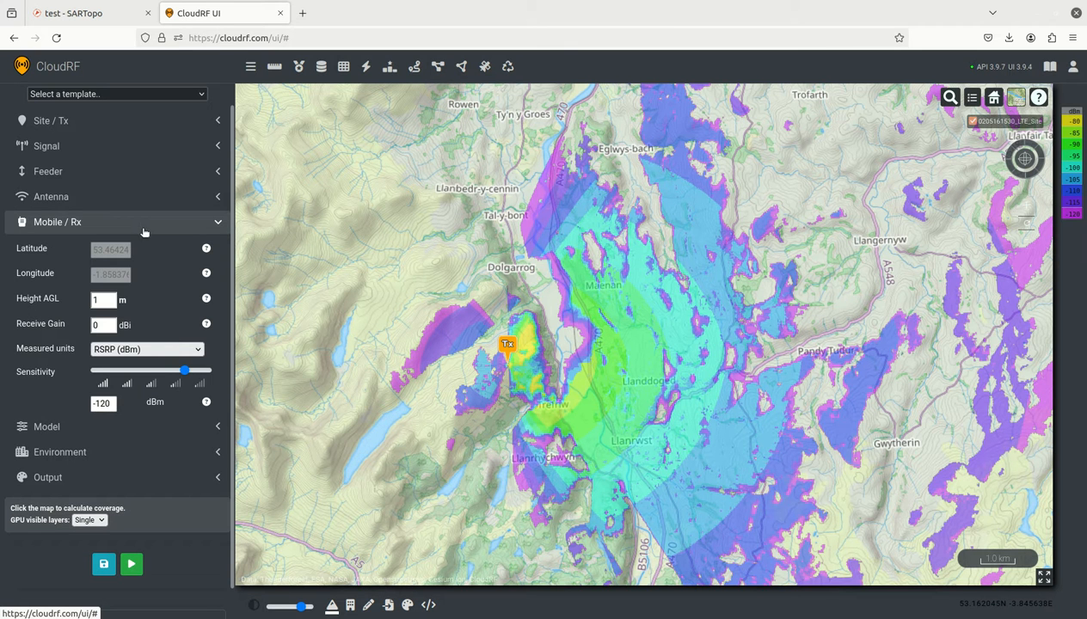
mouse_move(134, 227)
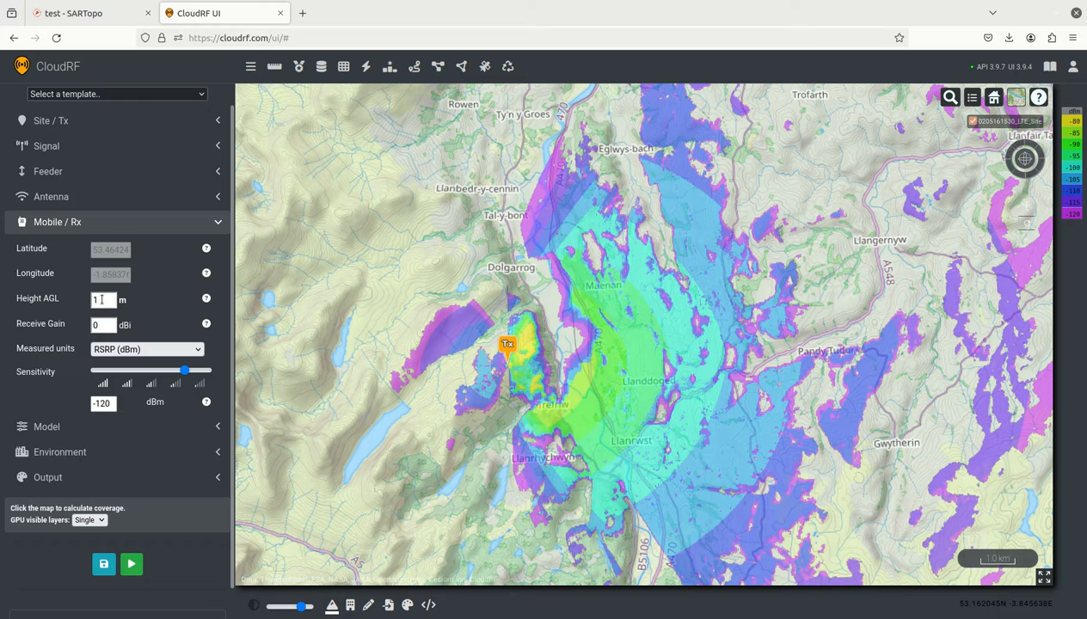
left_click(103, 299)
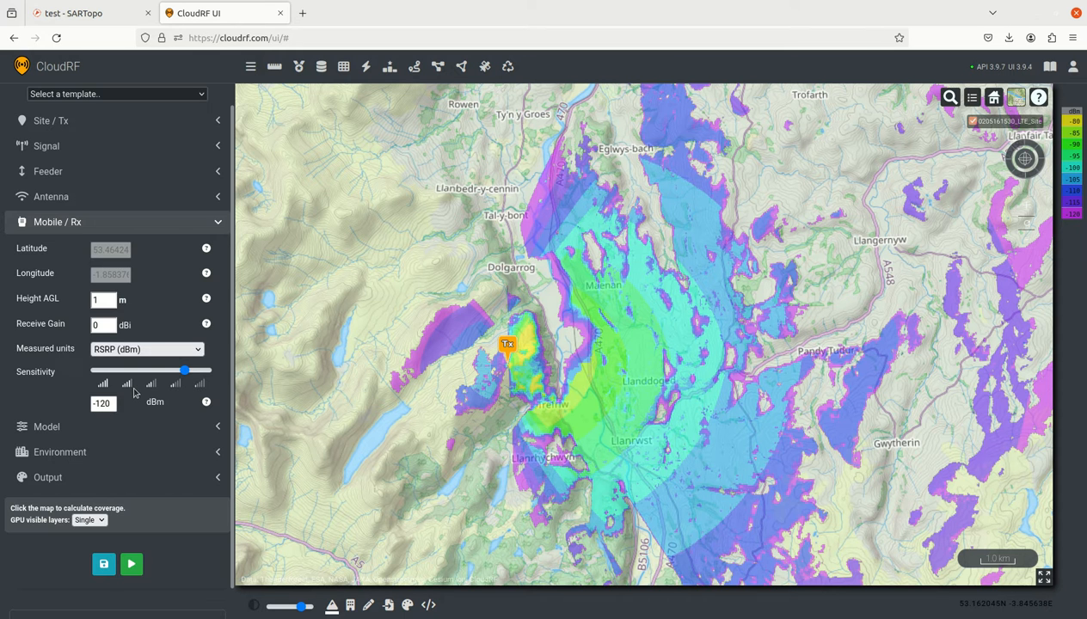
mouse_move(127, 400)
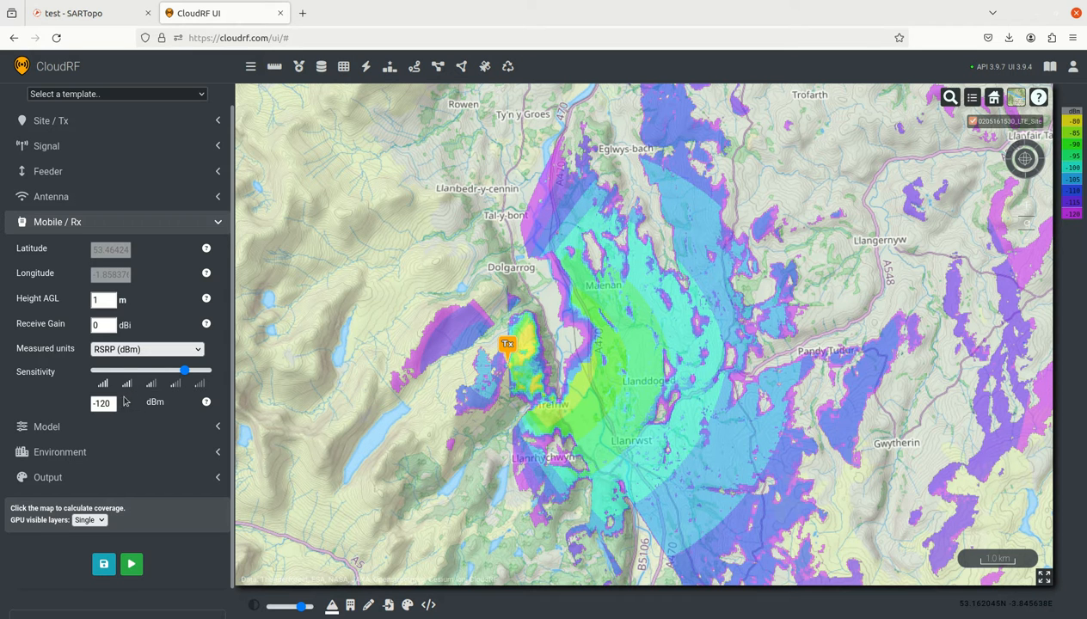
mouse_move(116, 367)
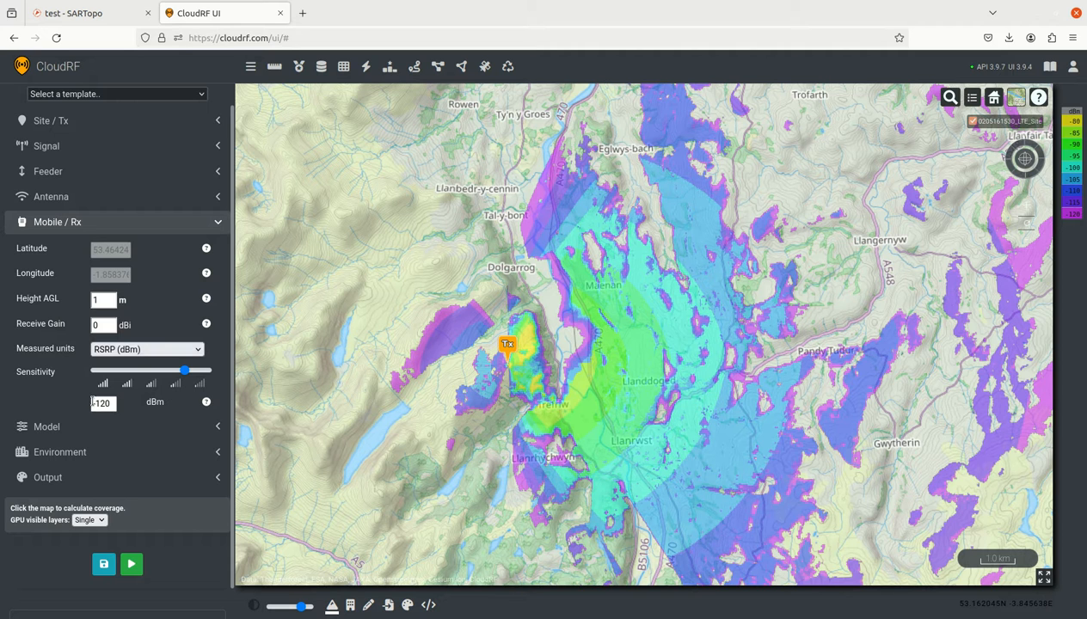
left_click(102, 404)
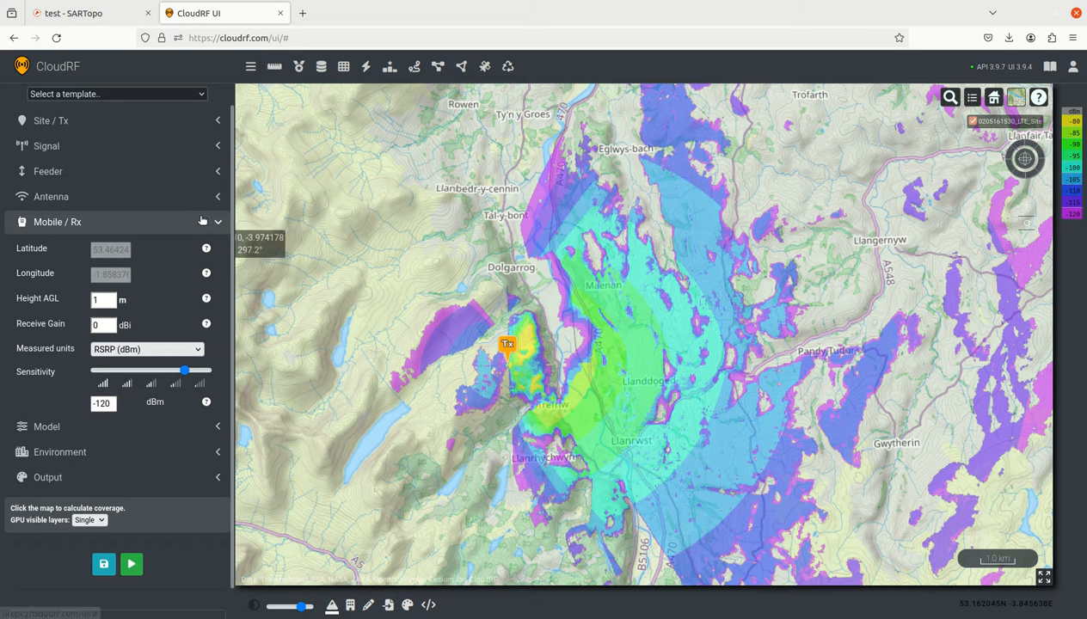
- Review the Egli model and environment settings, and re-enter the noise floor value
left_click(46, 248)
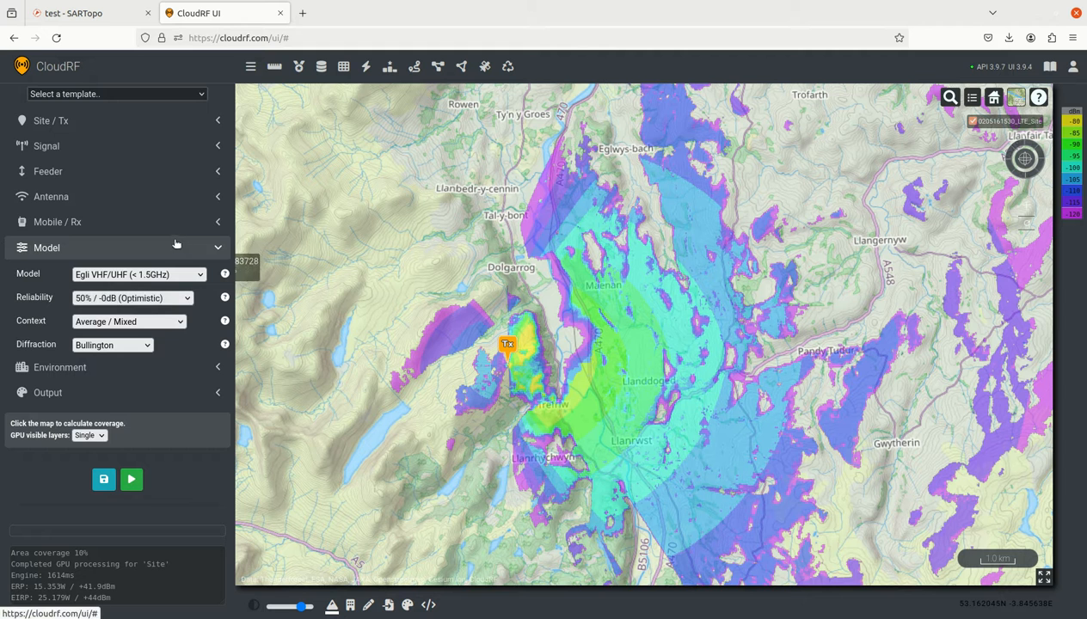
left_click(46, 247)
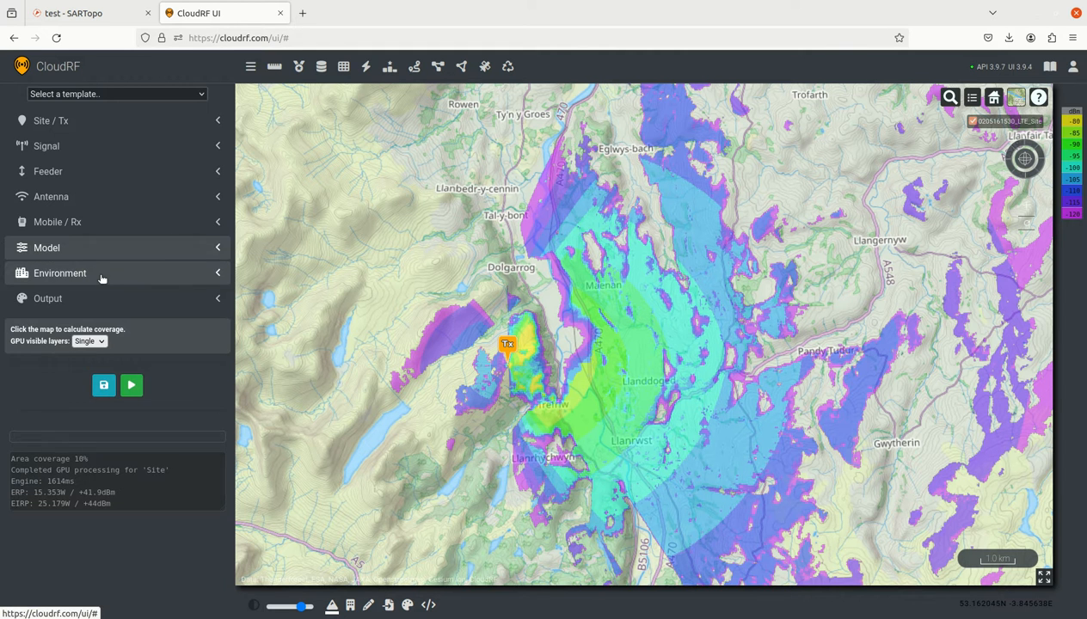
left_click(60, 272)
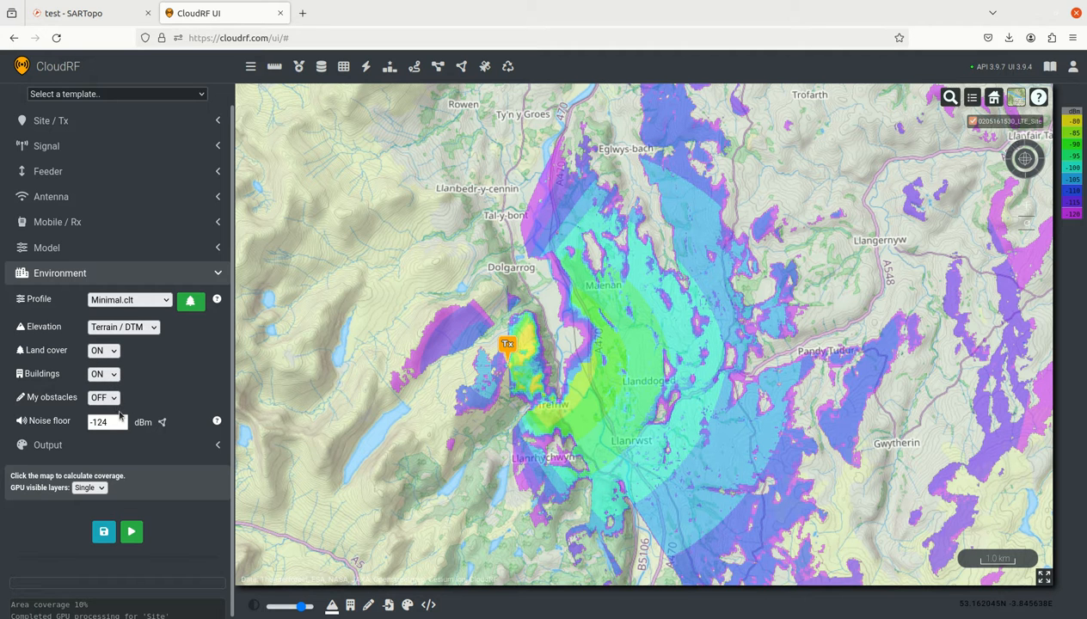
left_click(105, 421)
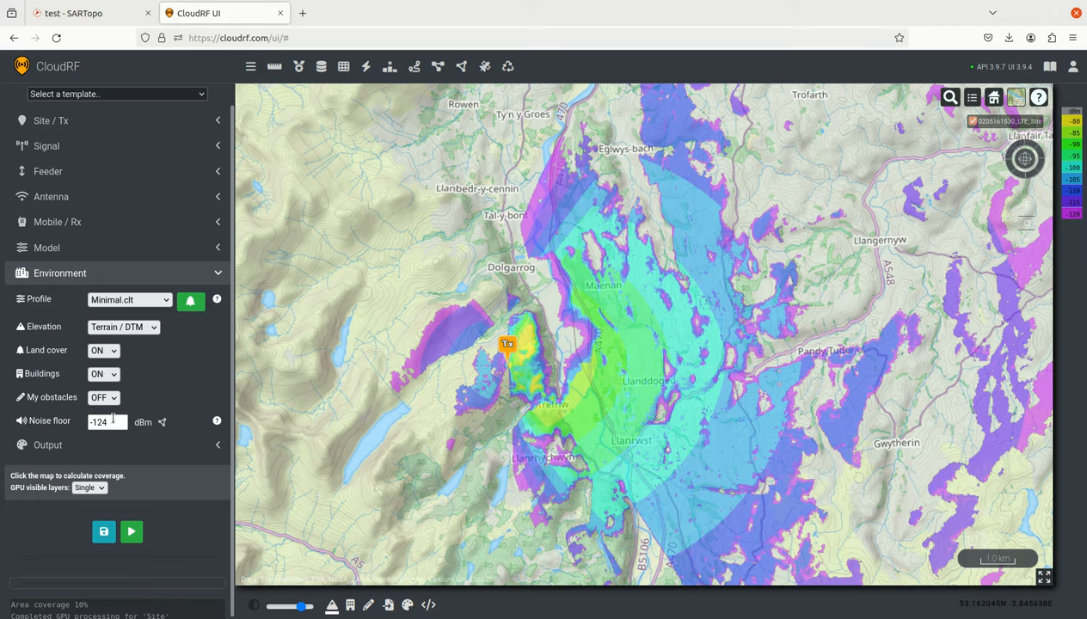
left_click(107, 421)
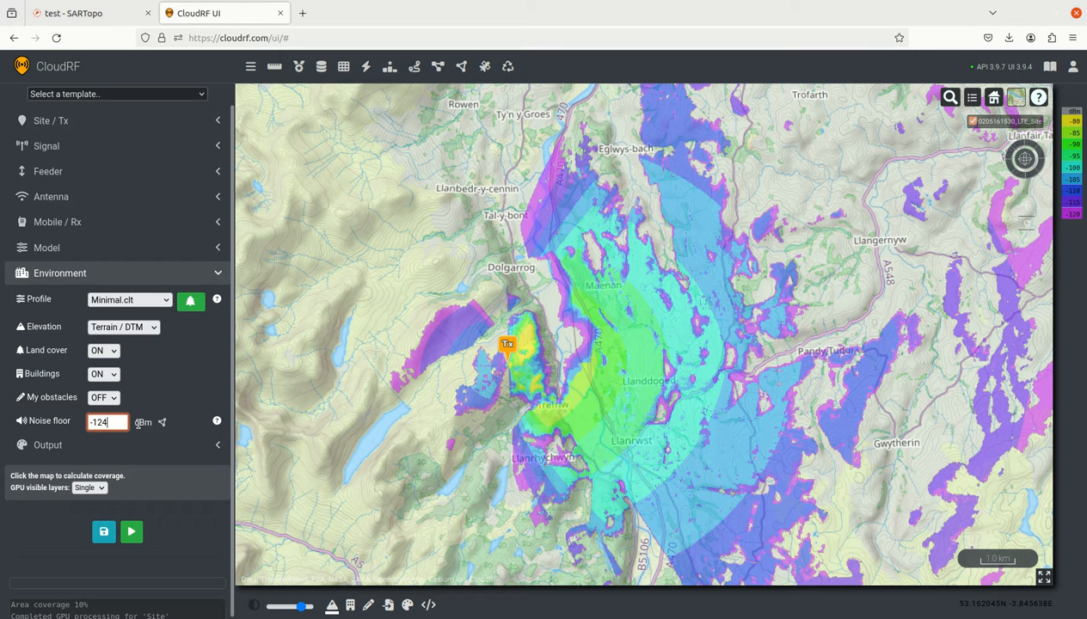
type("-11")
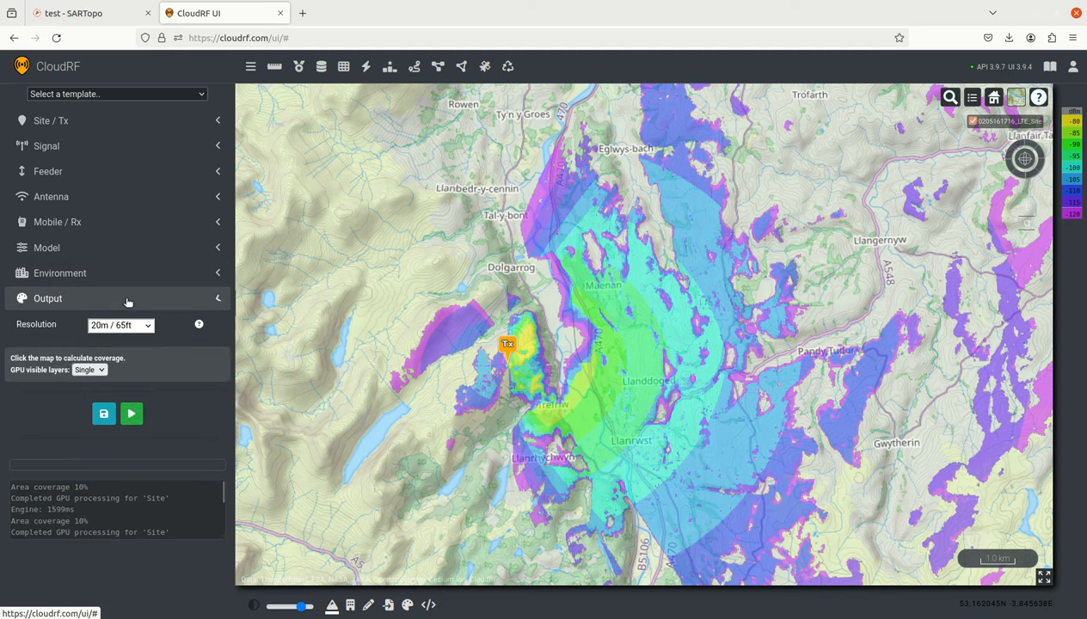
left_click(48, 298)
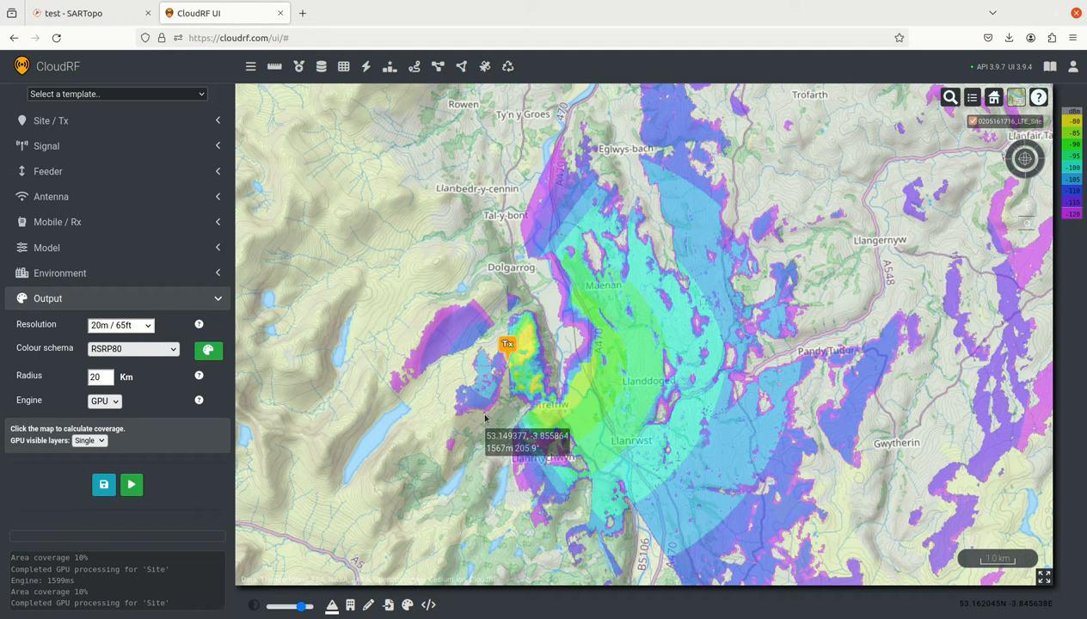
mouse_move(736, 407)
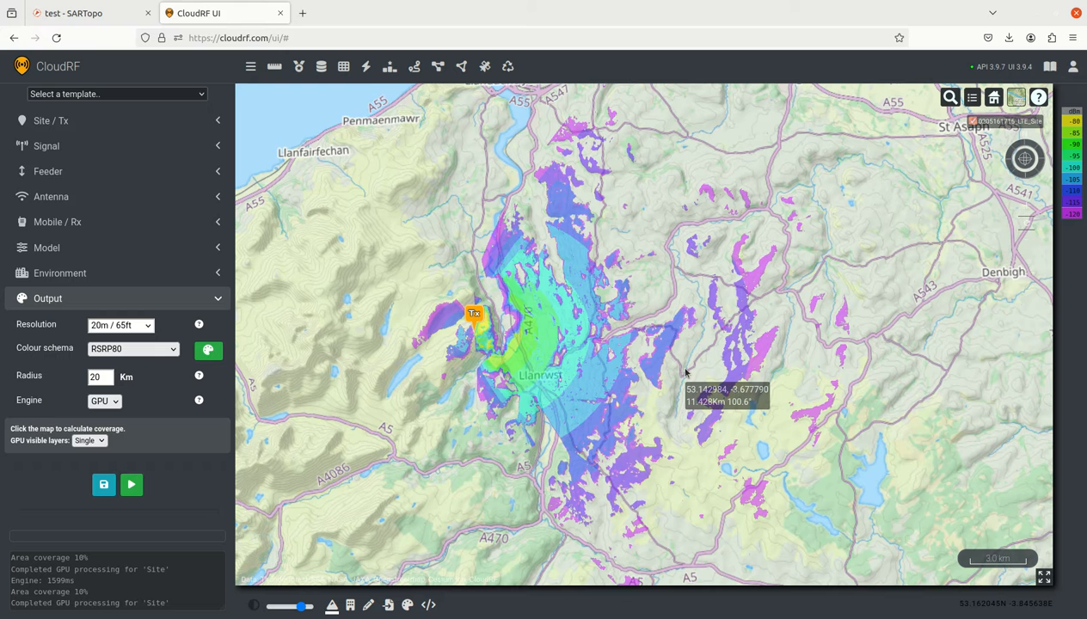
mouse_move(679, 361)
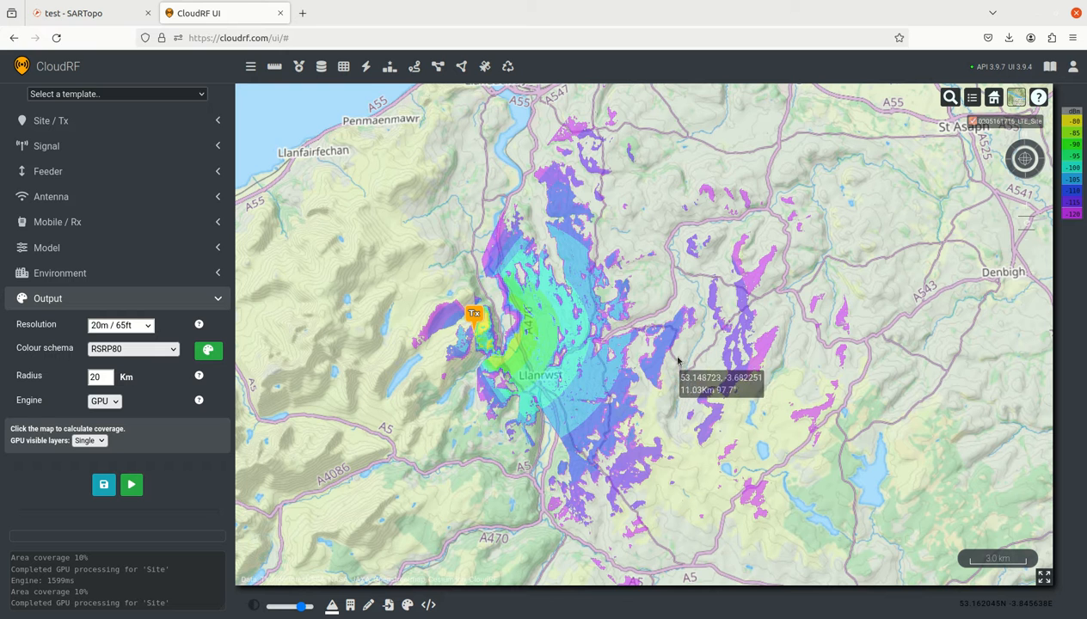
mouse_move(683, 348)
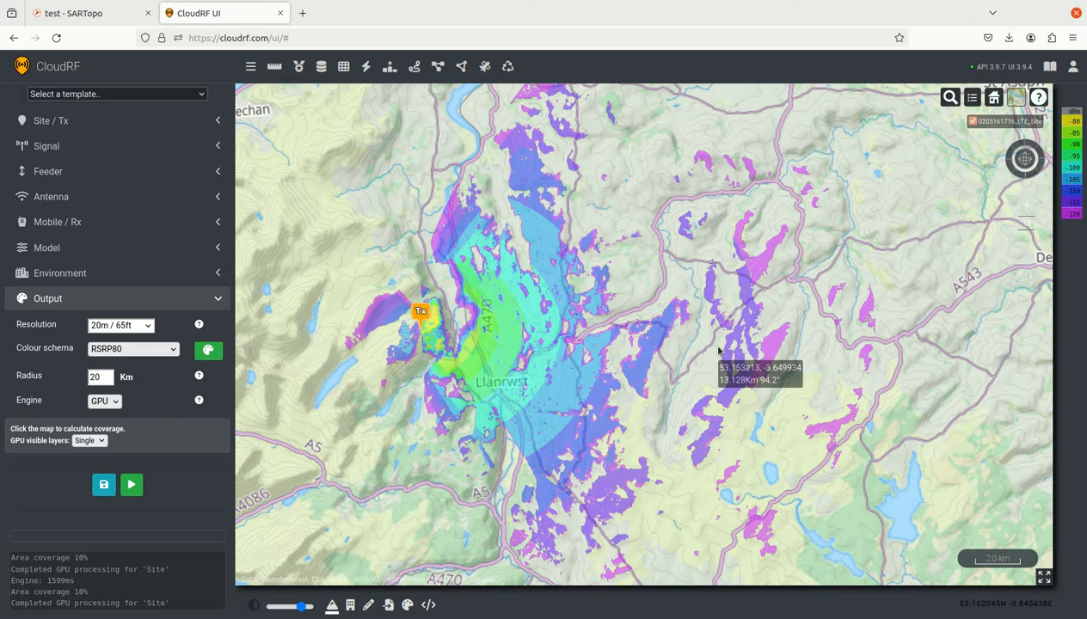
mouse_move(445, 338)
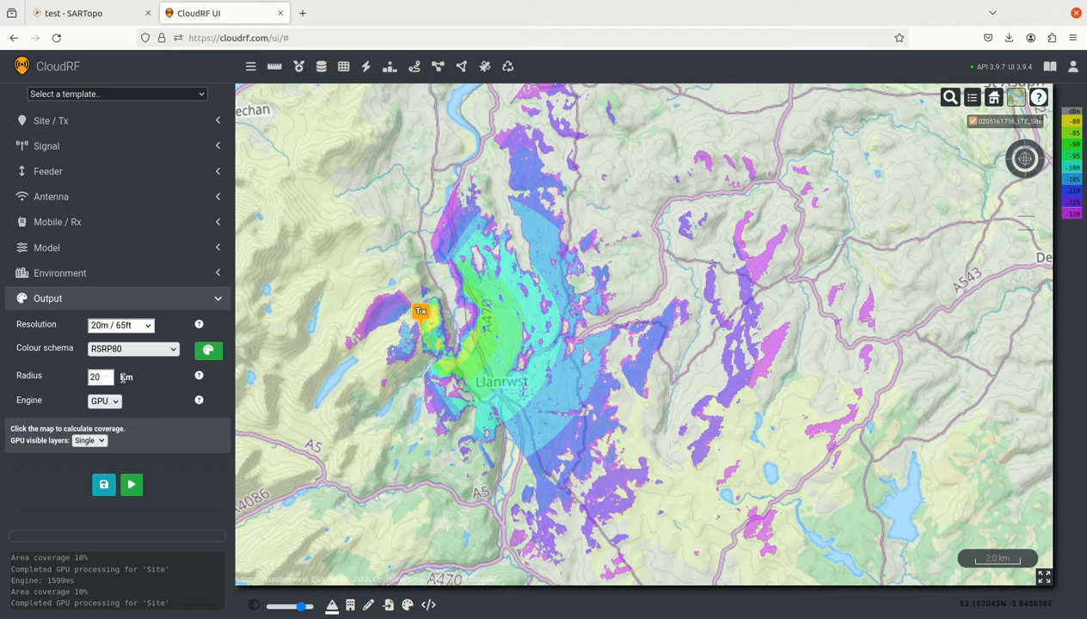
mouse_move(752, 316)
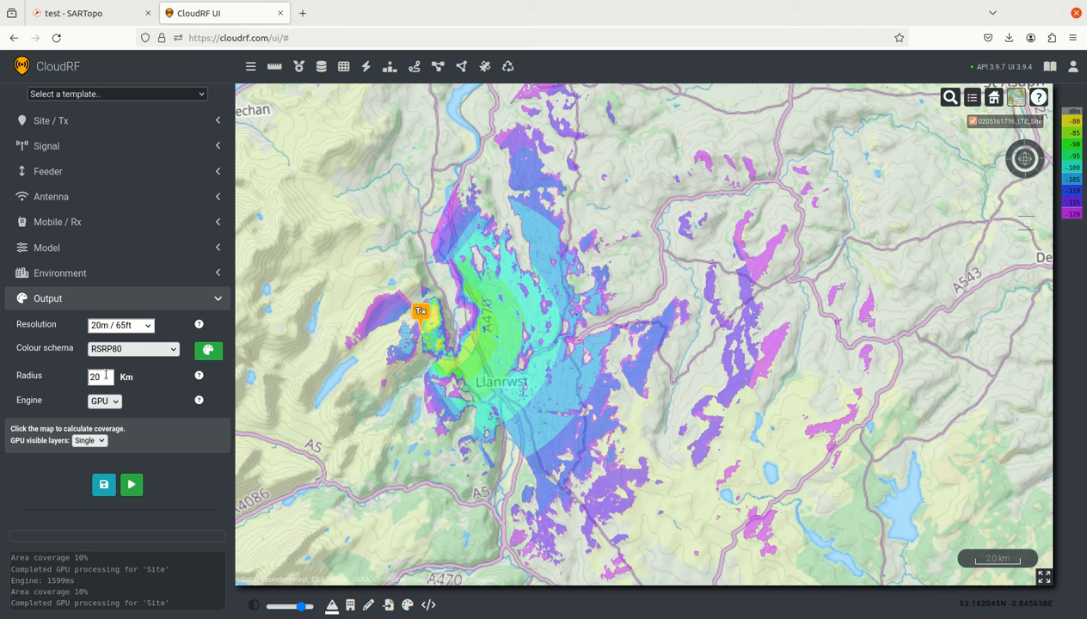
mouse_move(108, 370)
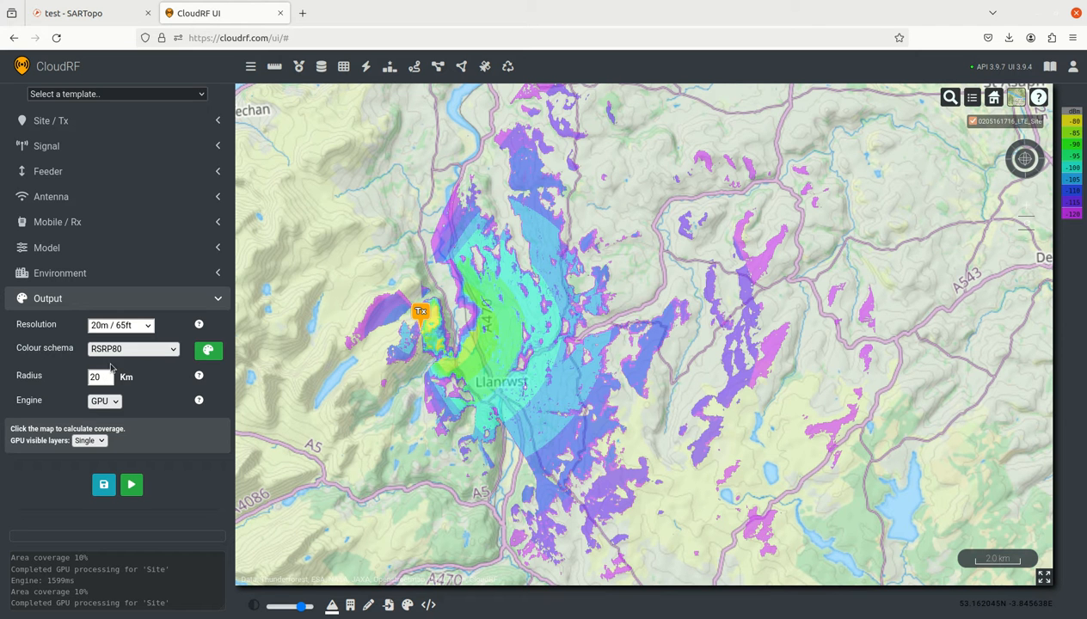
mouse_move(131, 325)
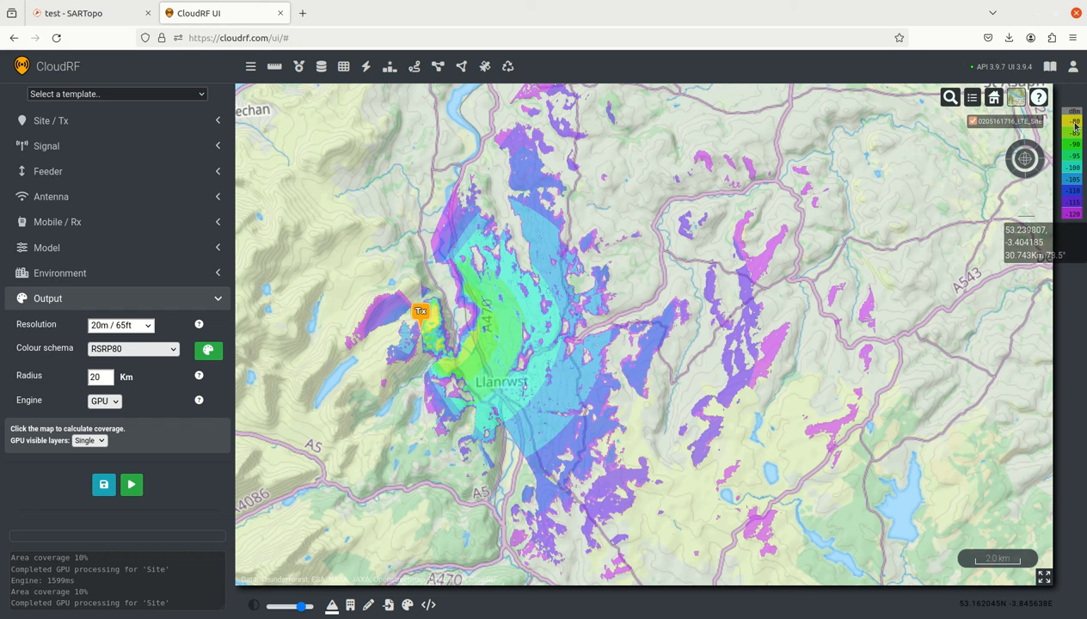
mouse_move(1070, 221)
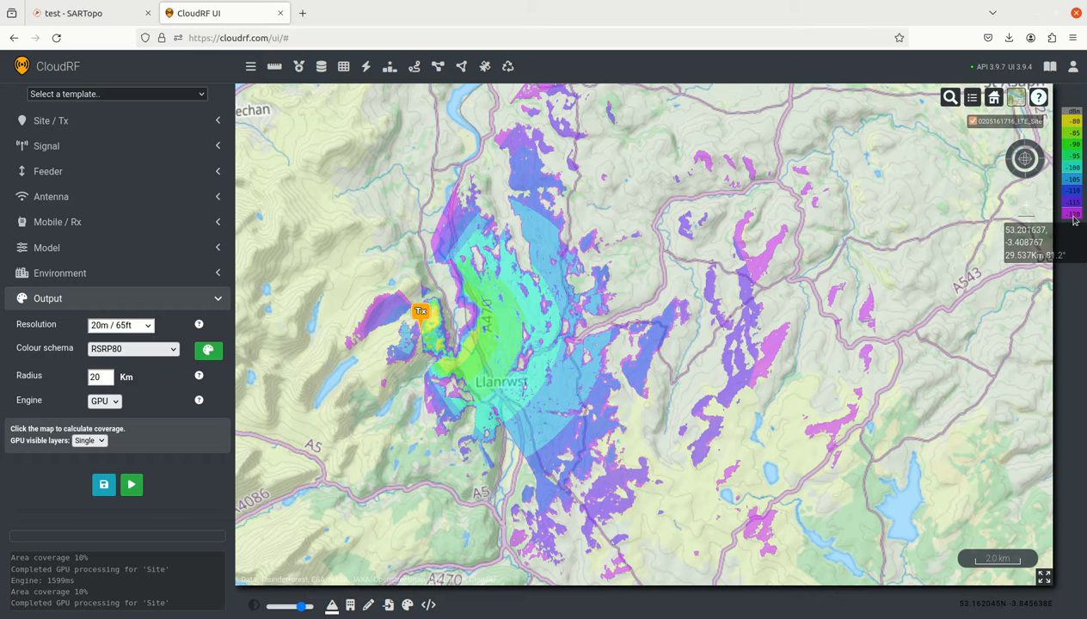
mouse_move(645, 385)
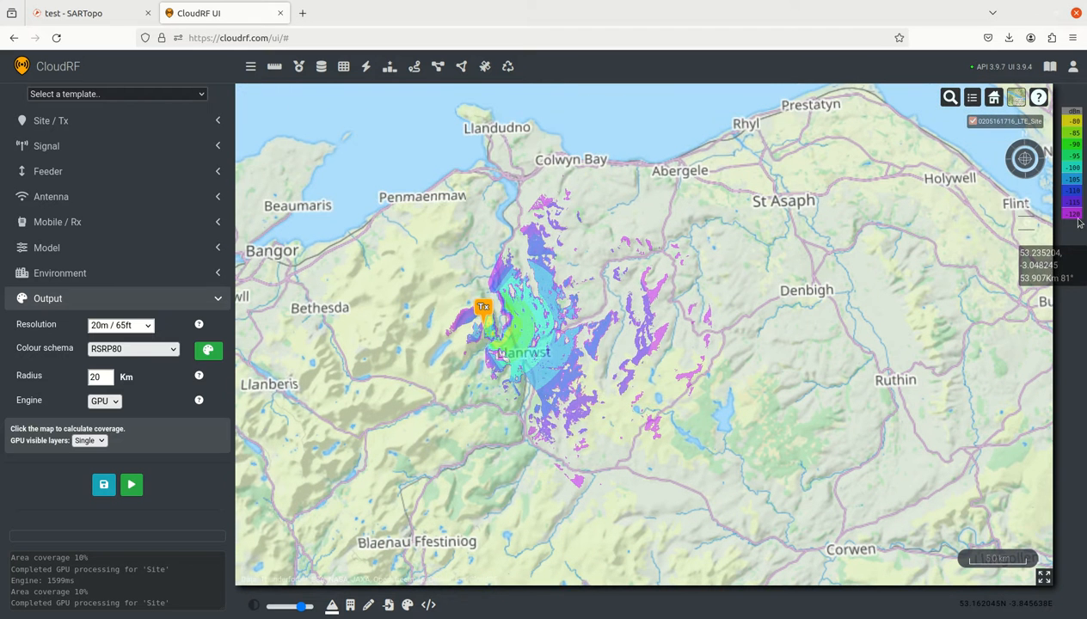
mouse_move(1070, 217)
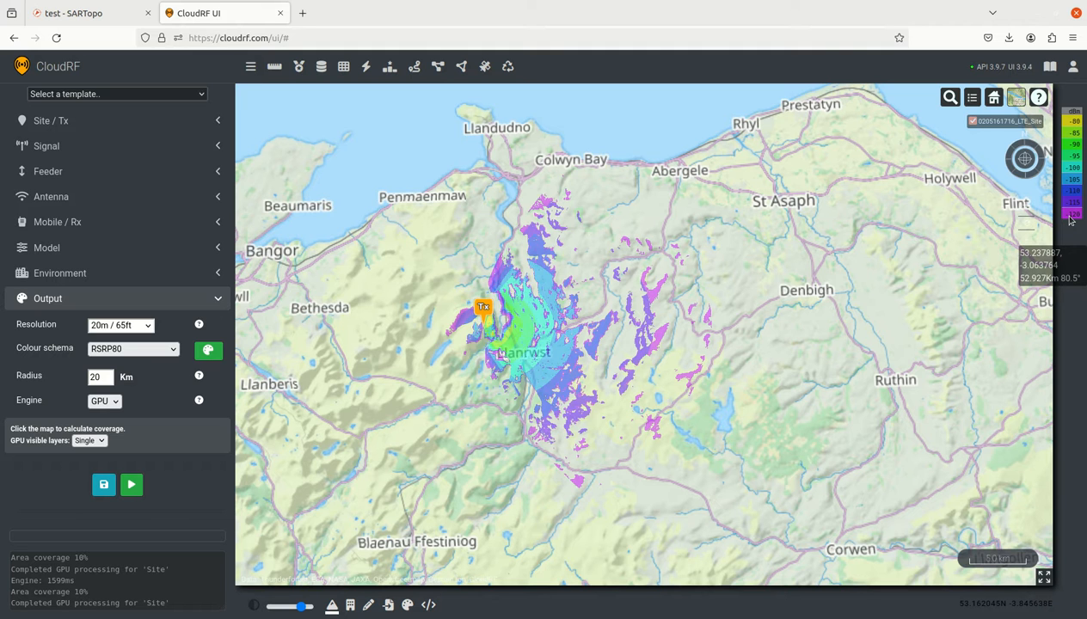
mouse_move(973, 254)
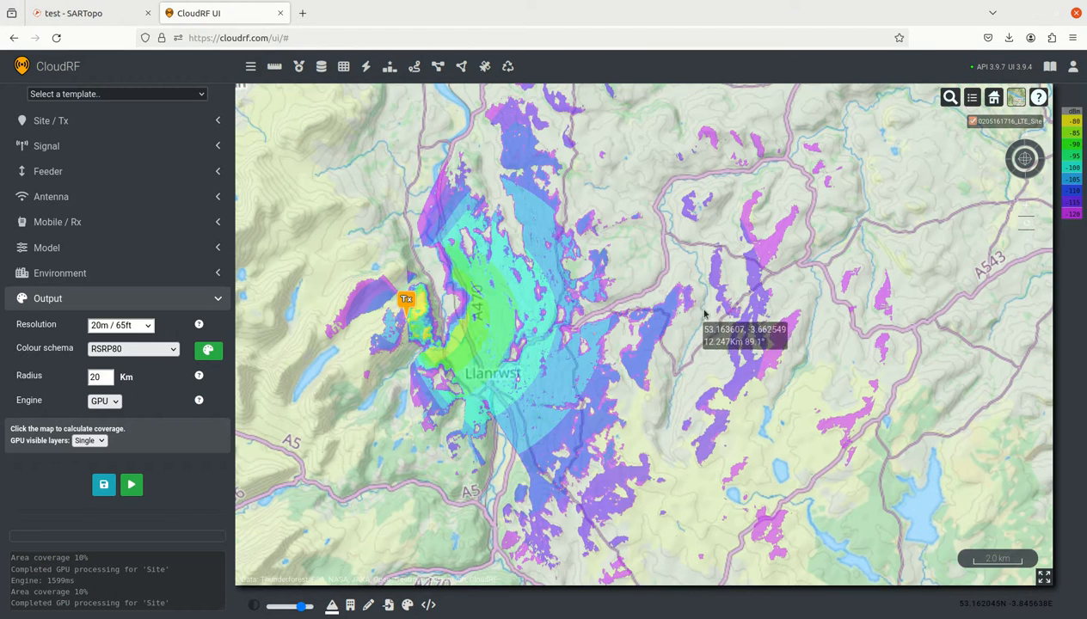
mouse_move(709, 316)
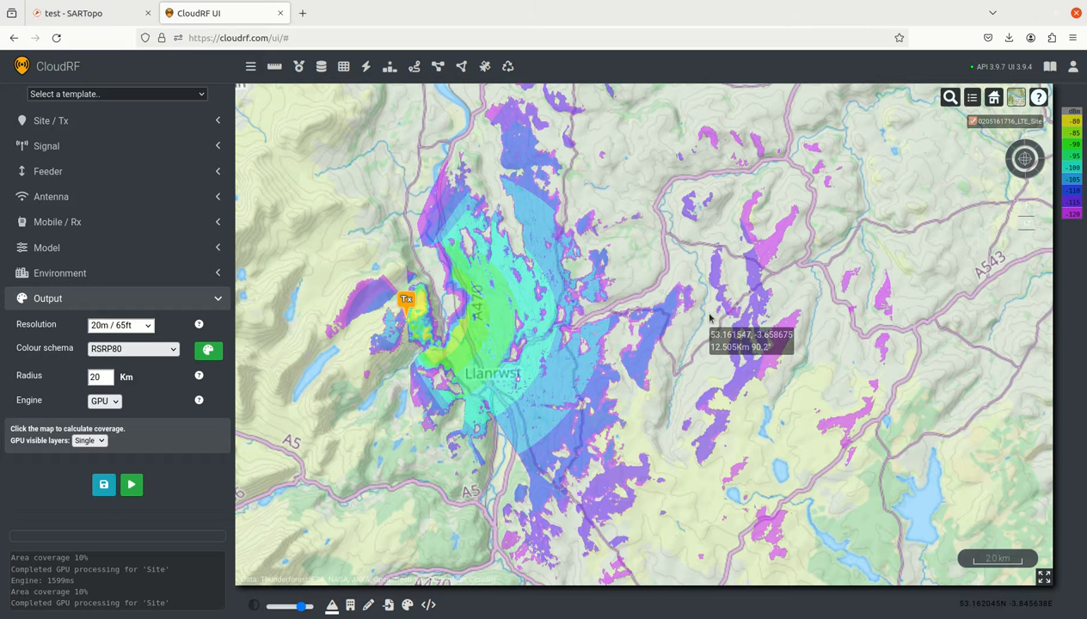
mouse_move(376, 374)
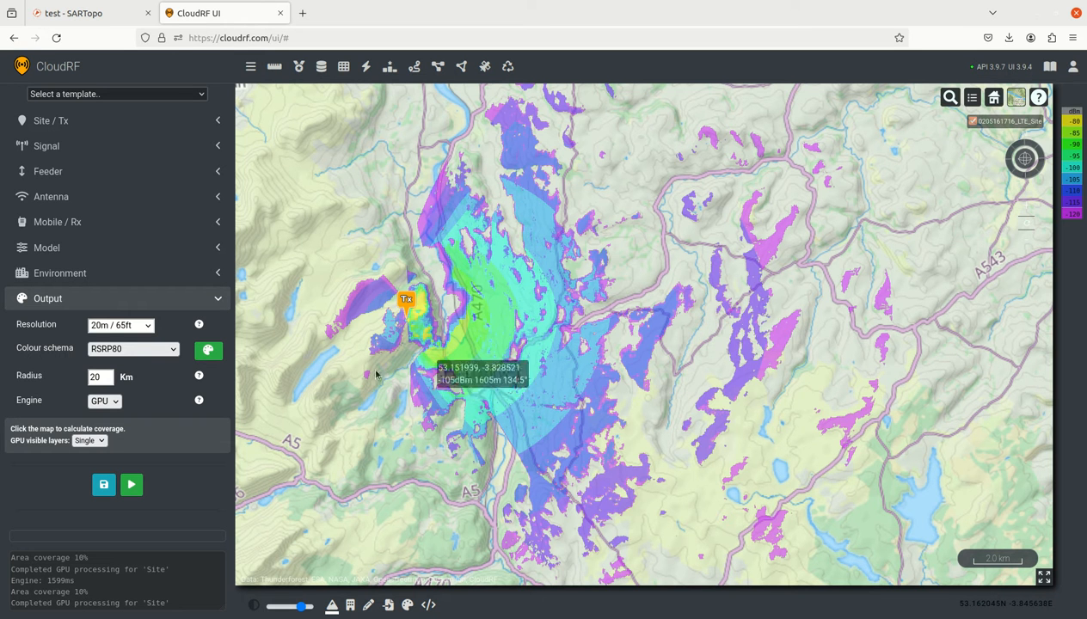
mouse_move(282, 431)
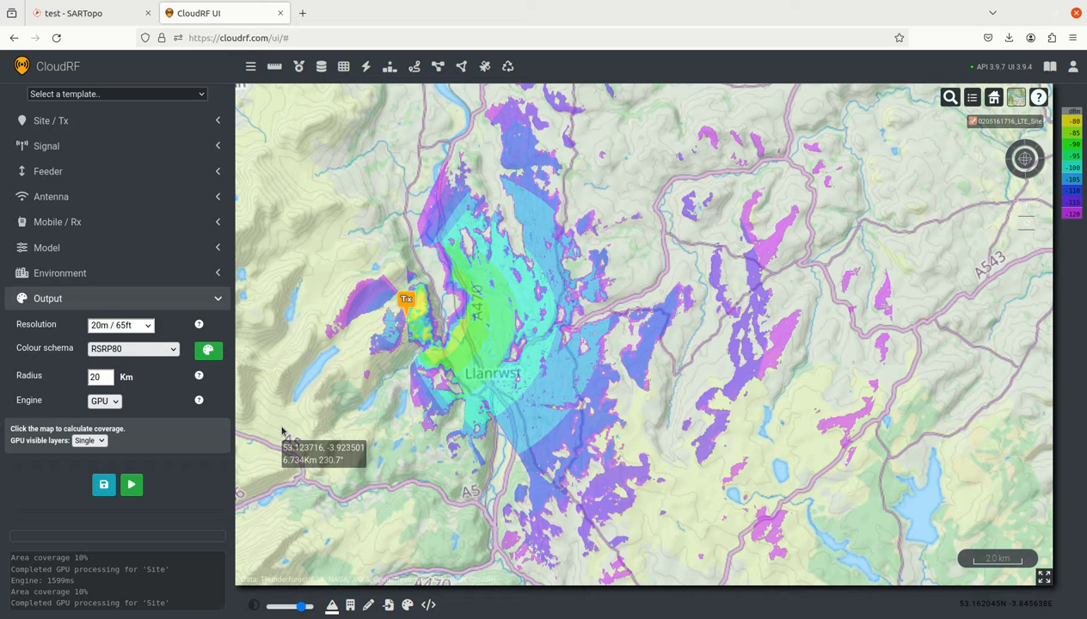
mouse_move(246, 467)
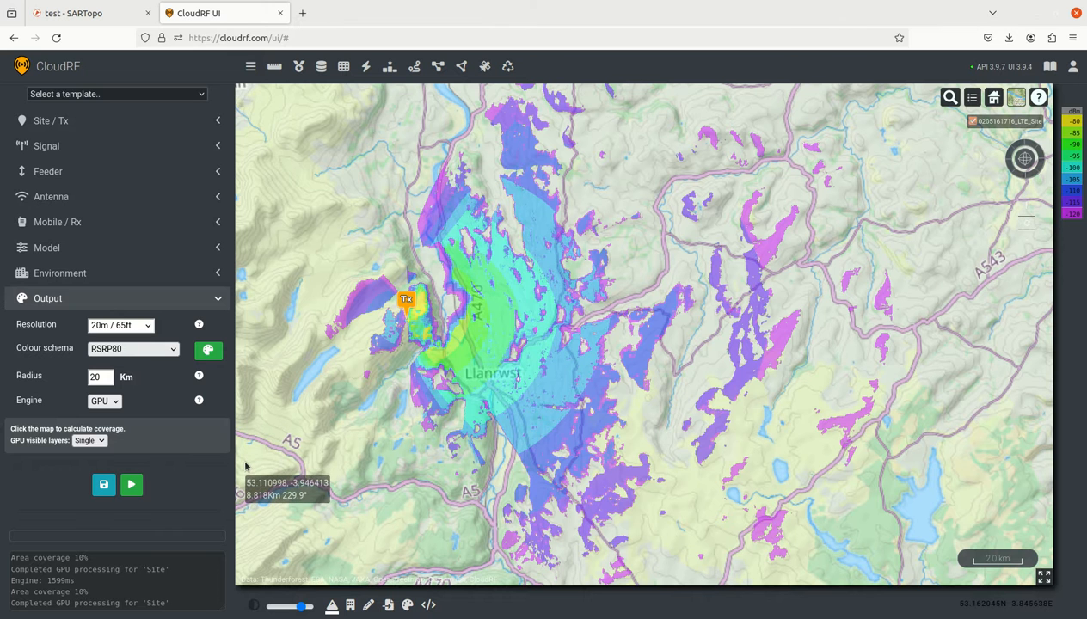
mouse_move(337, 450)
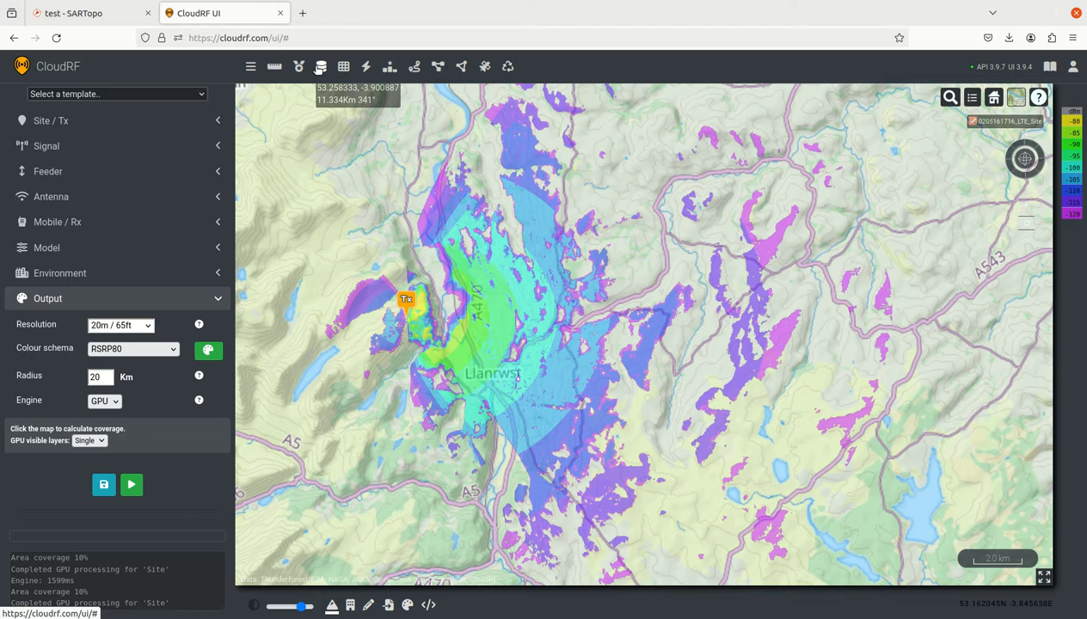
left_click(343, 66)
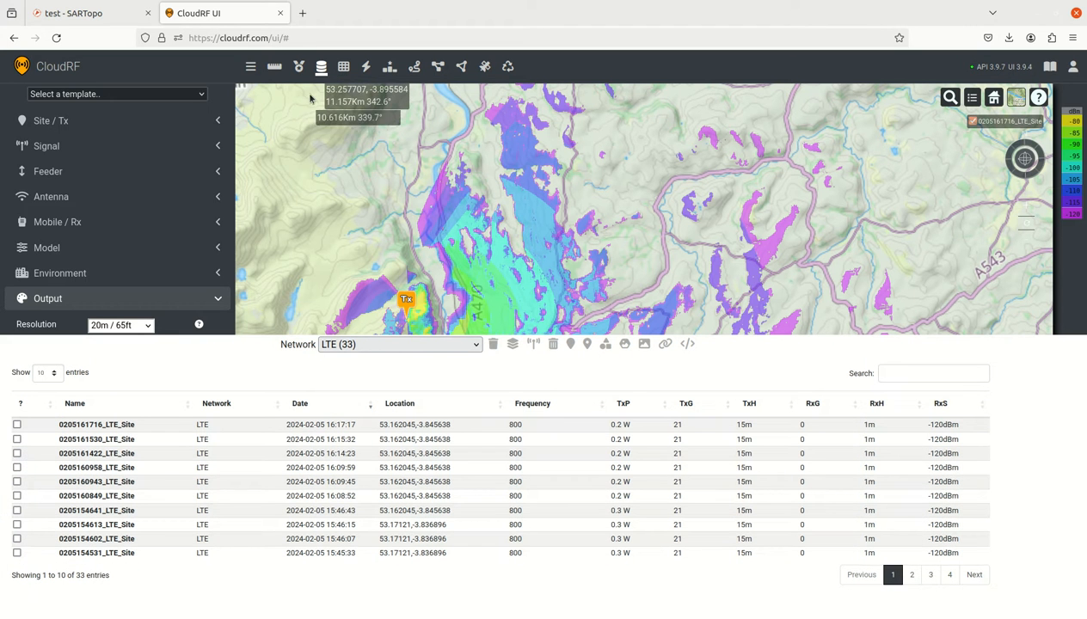
left_click(16, 424)
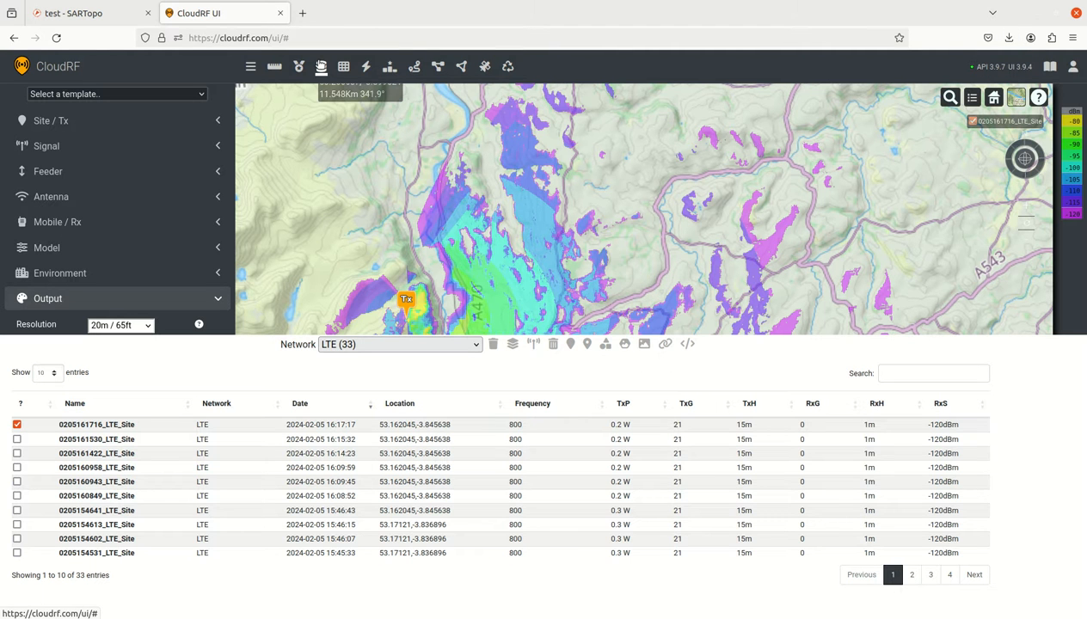
left_click(73, 13)
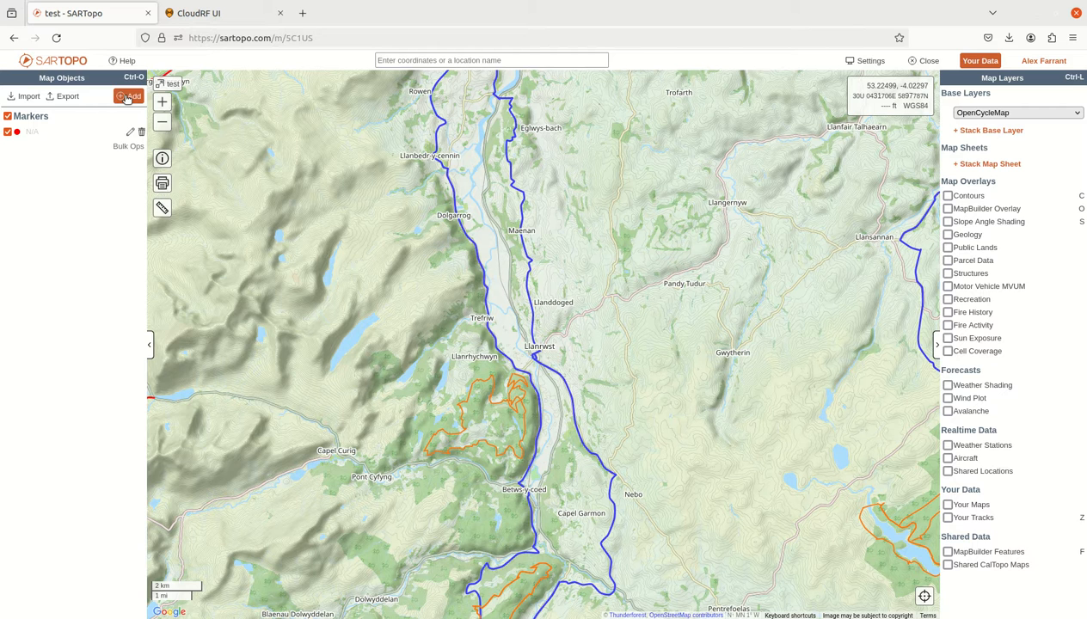
left_click(128, 96)
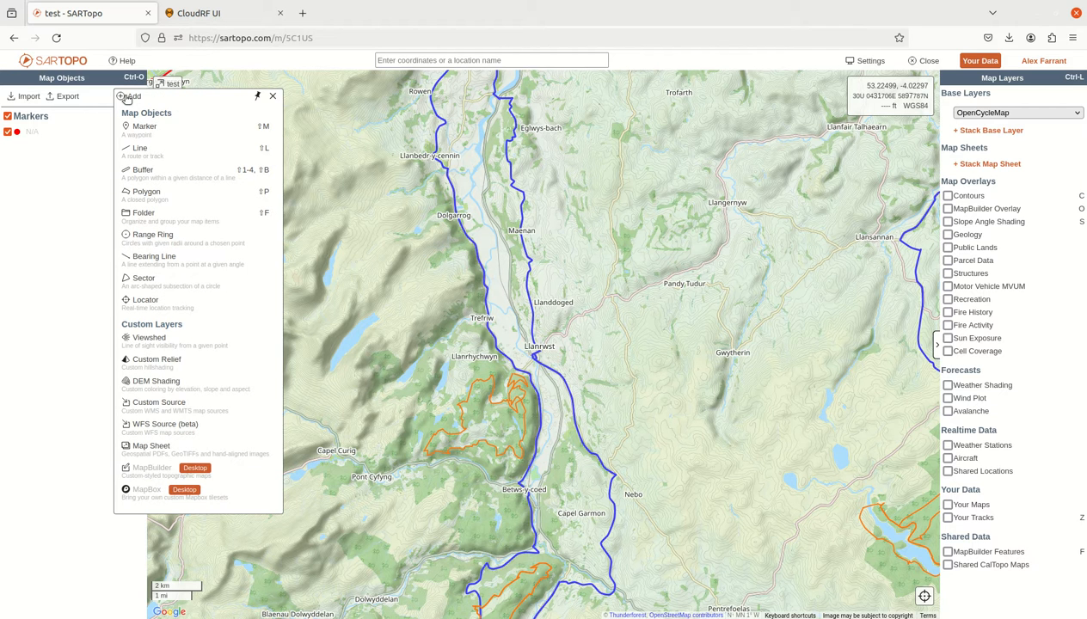
mouse_move(170, 415)
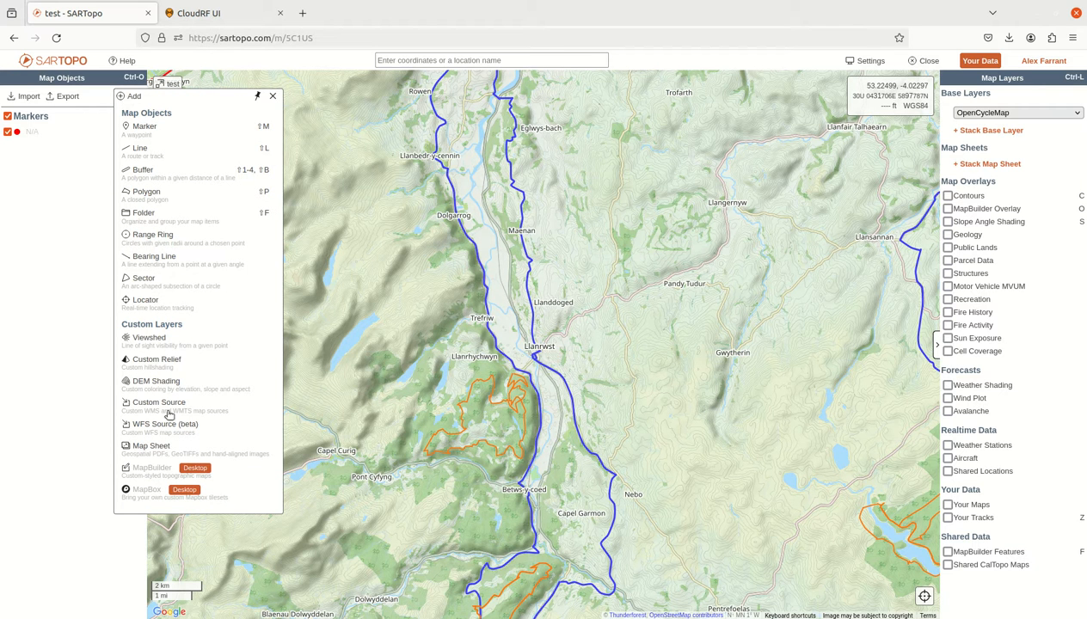
left_click(272, 96)
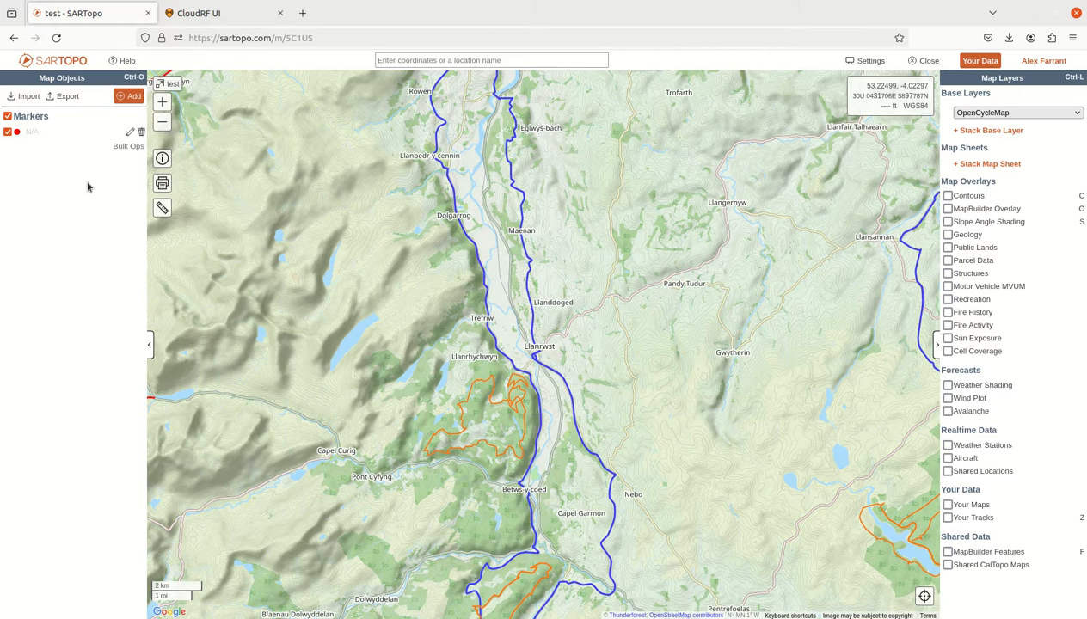
left_click(250, 37)
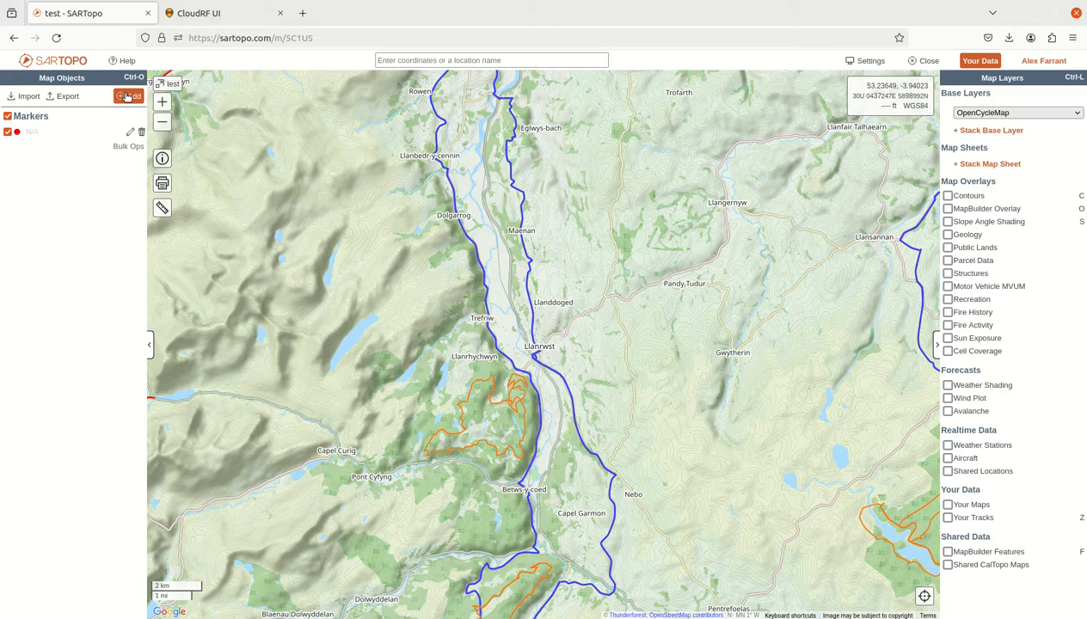
left_click(129, 96)
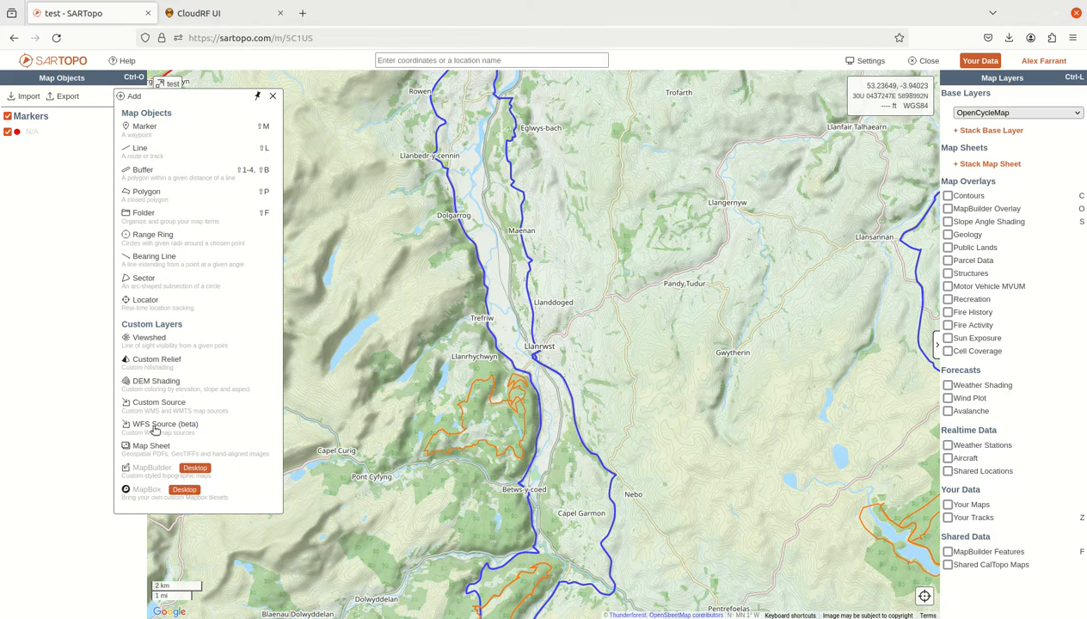
left_click(152, 445)
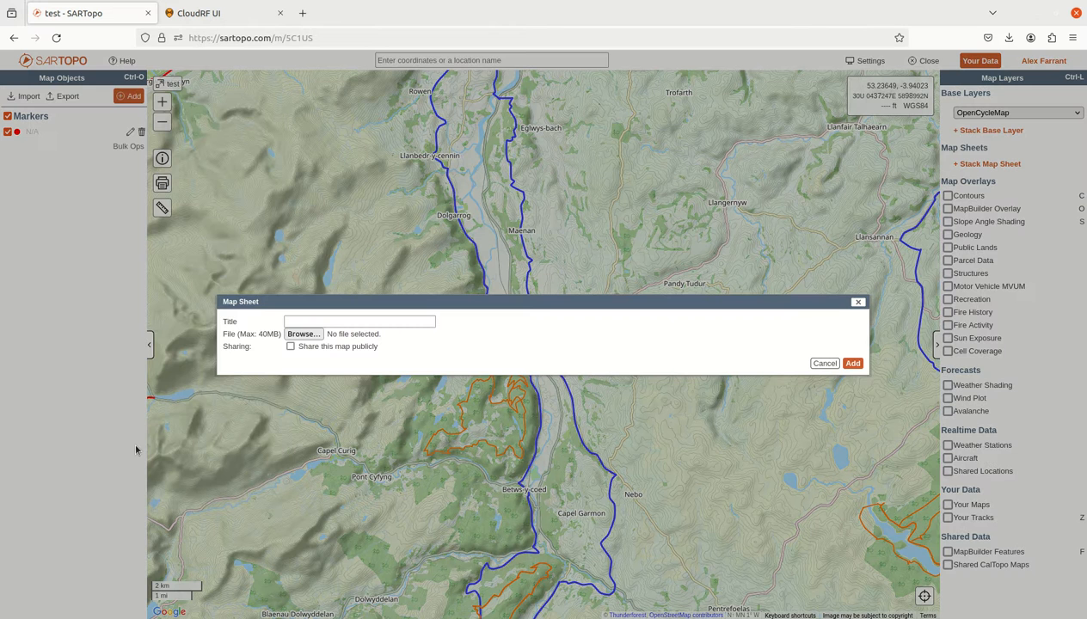
mouse_move(301, 208)
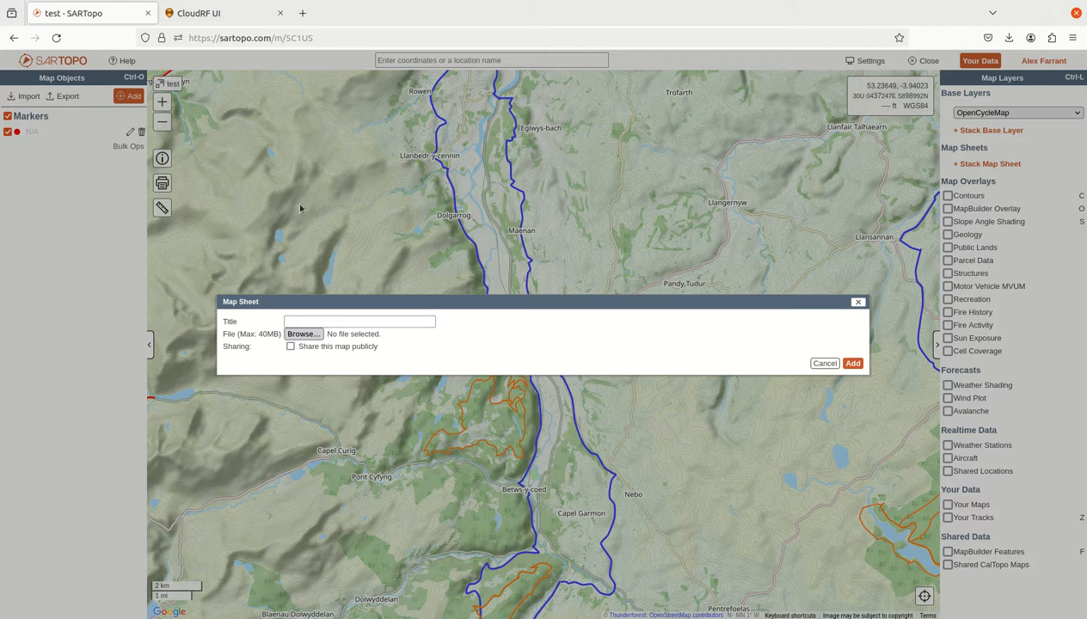
mouse_move(318, 218)
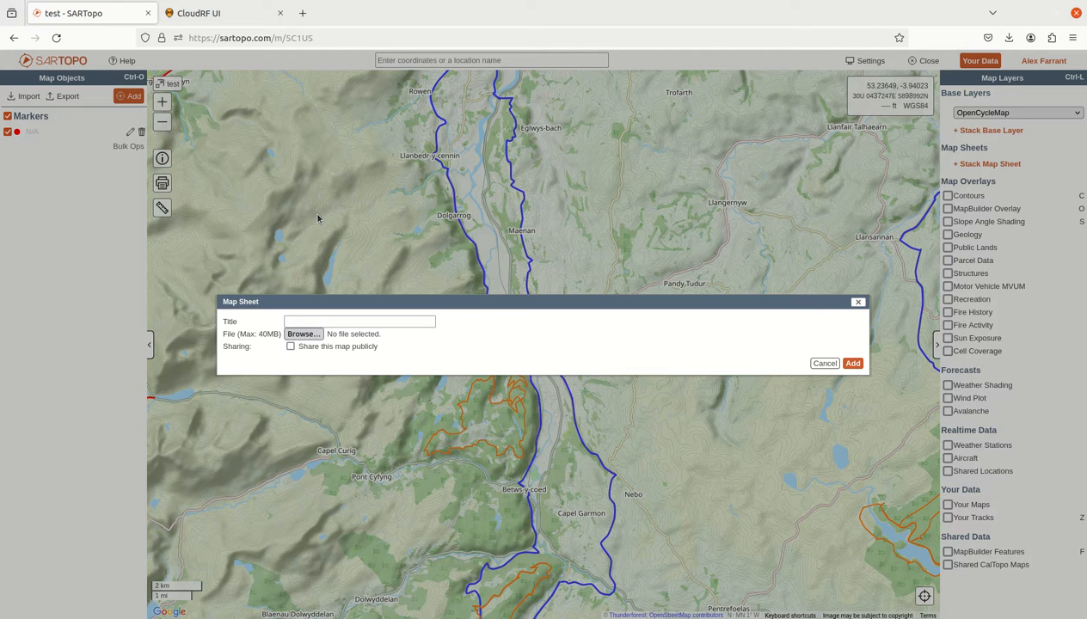
left_click(302, 334)
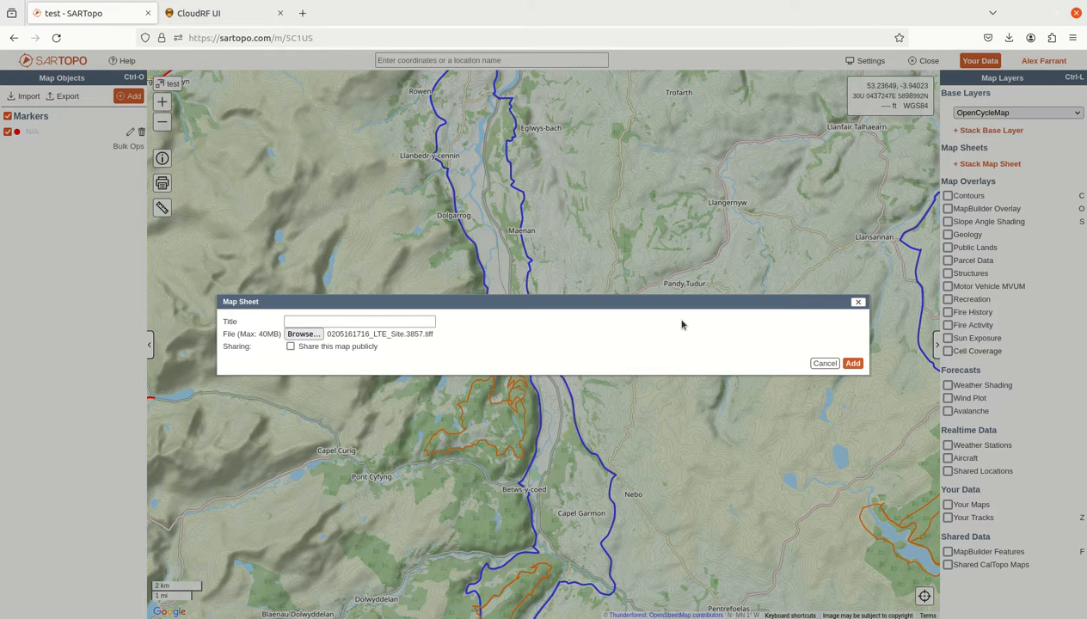
left_click(852, 363)
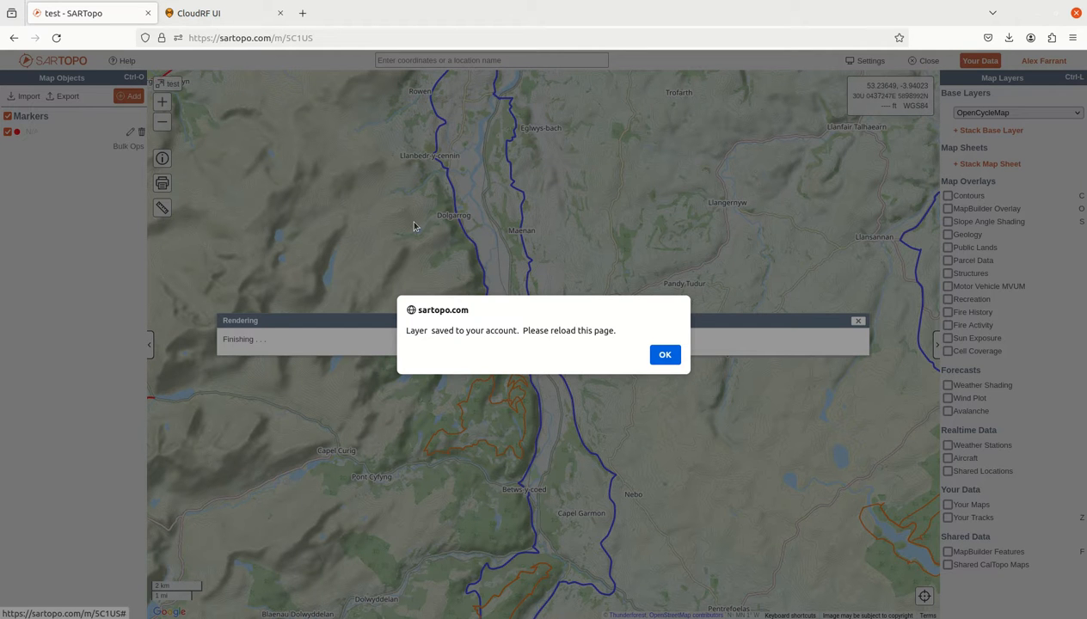
mouse_move(537, 245)
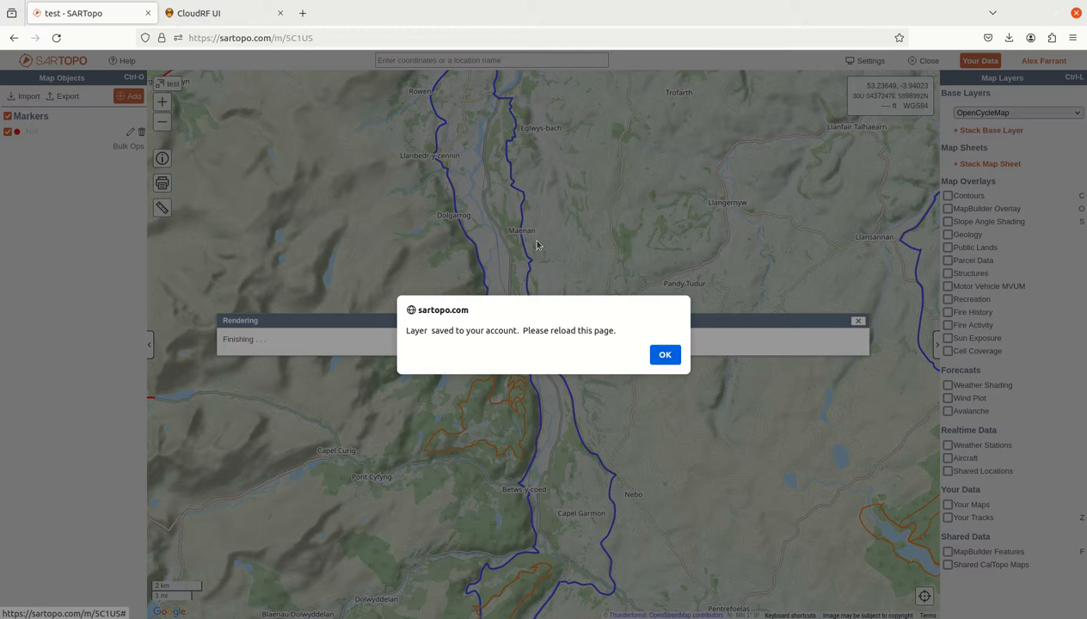
mouse_move(665, 354)
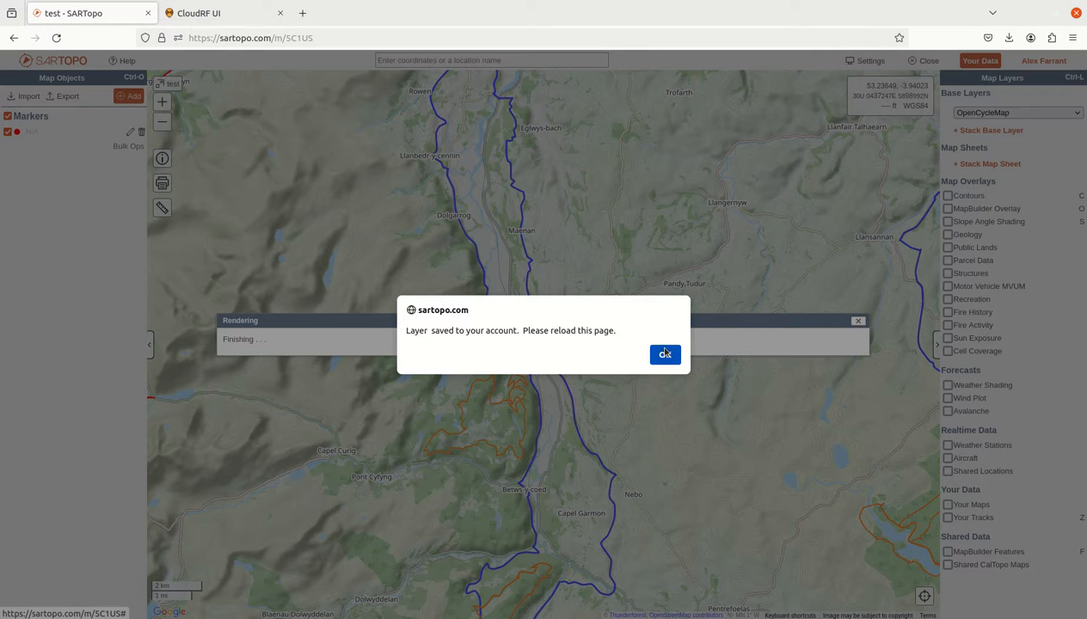
- Dismiss the saved alert, rename the map sheet 'LTE800DEMO', and save it to the account
left_click(665, 355)
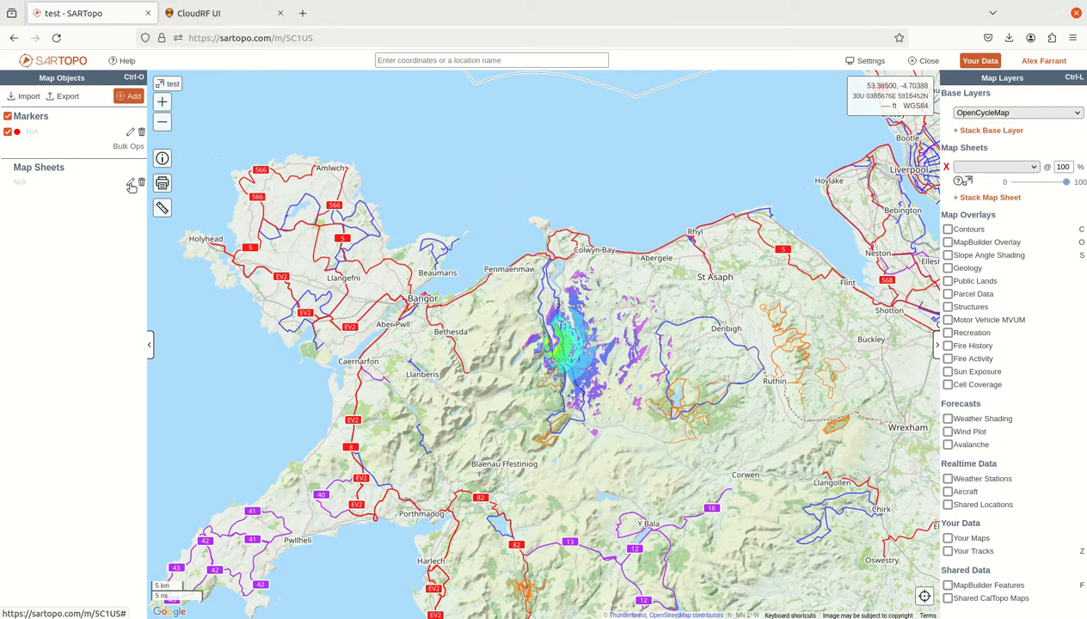
left_click(986, 164)
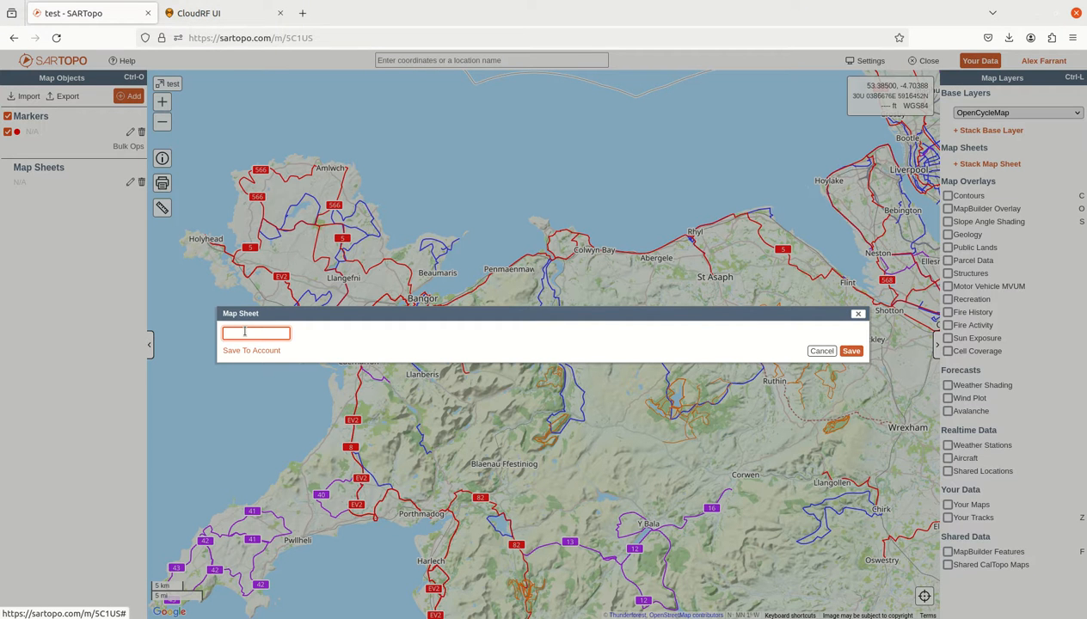
type("LTE800DEMO")
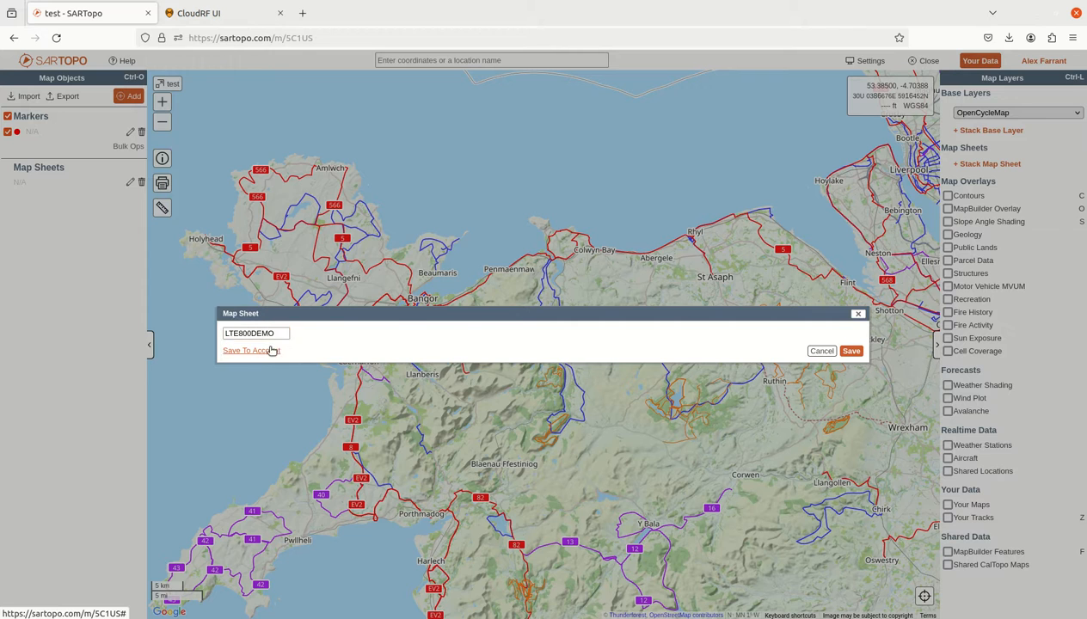
left_click(850, 350)
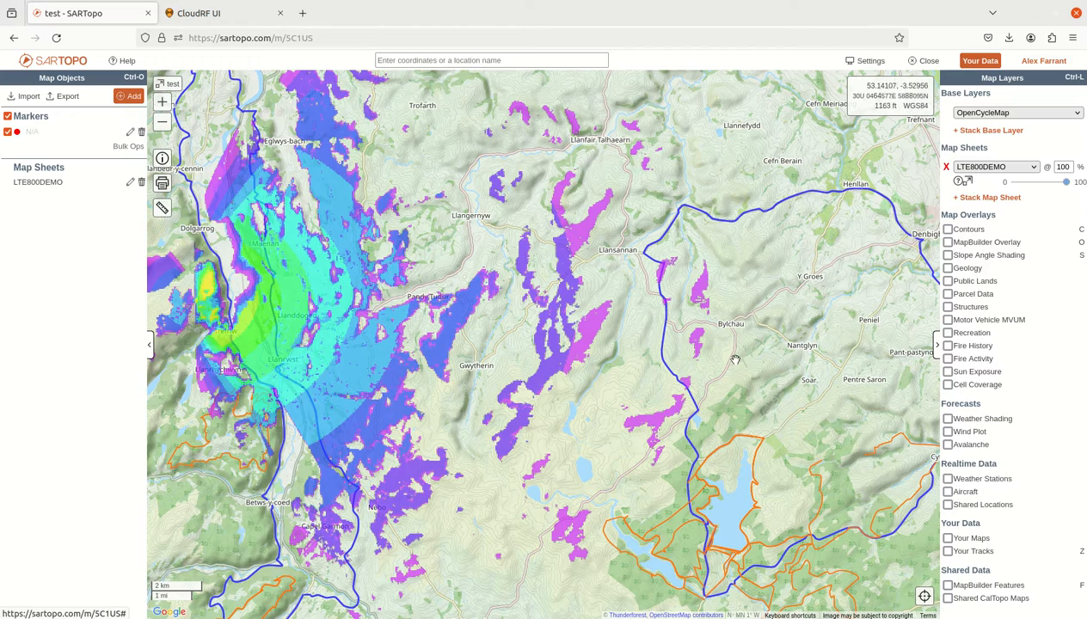
left_click_drag(735, 358, 621, 359)
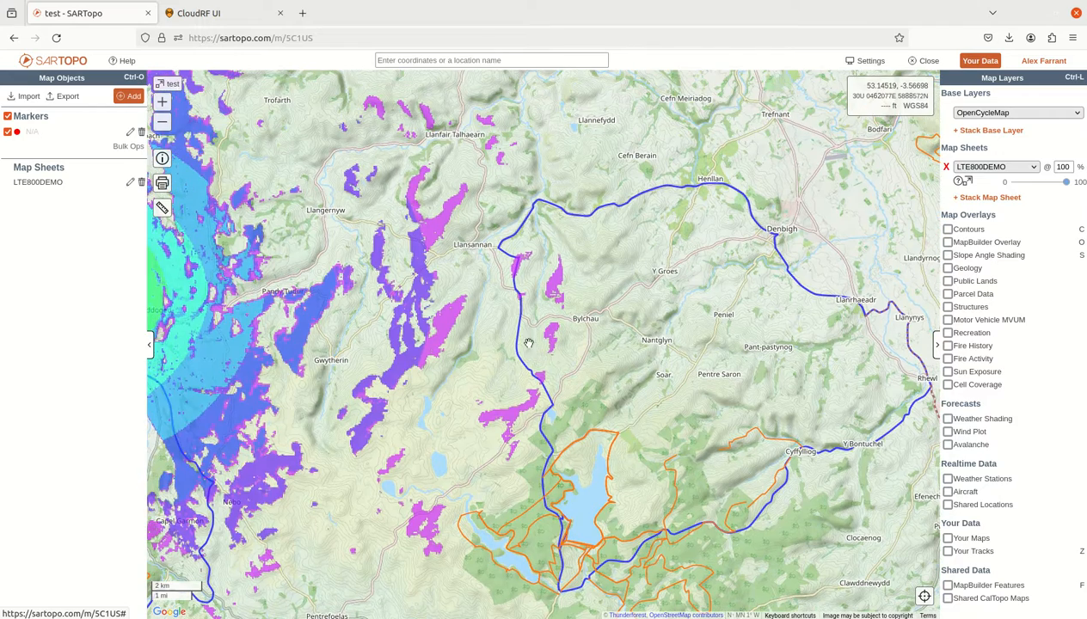
mouse_move(527, 350)
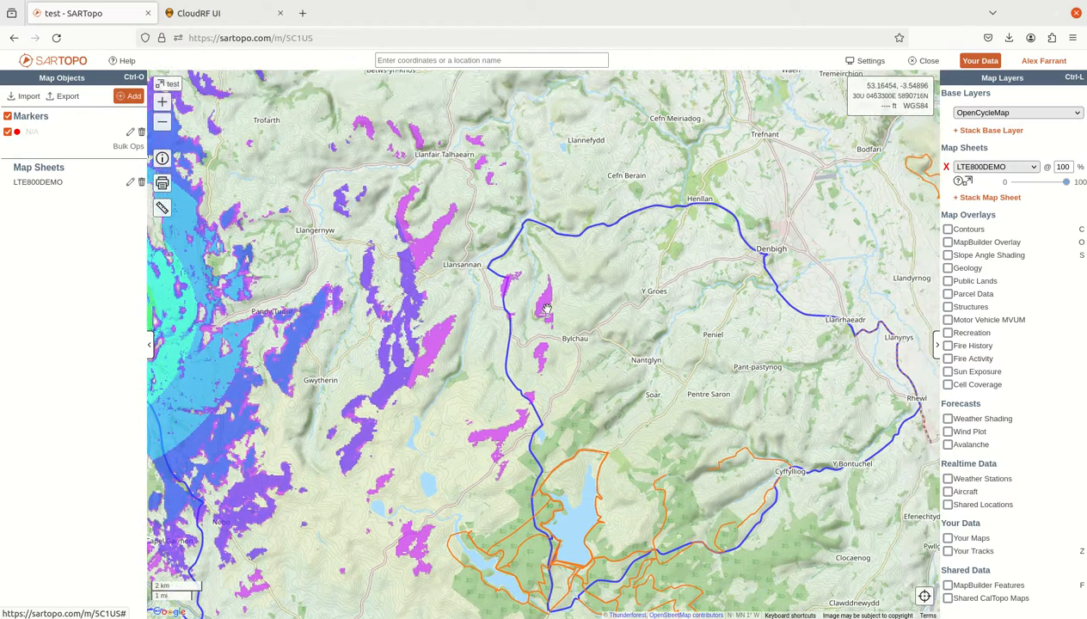
mouse_move(454, 342)
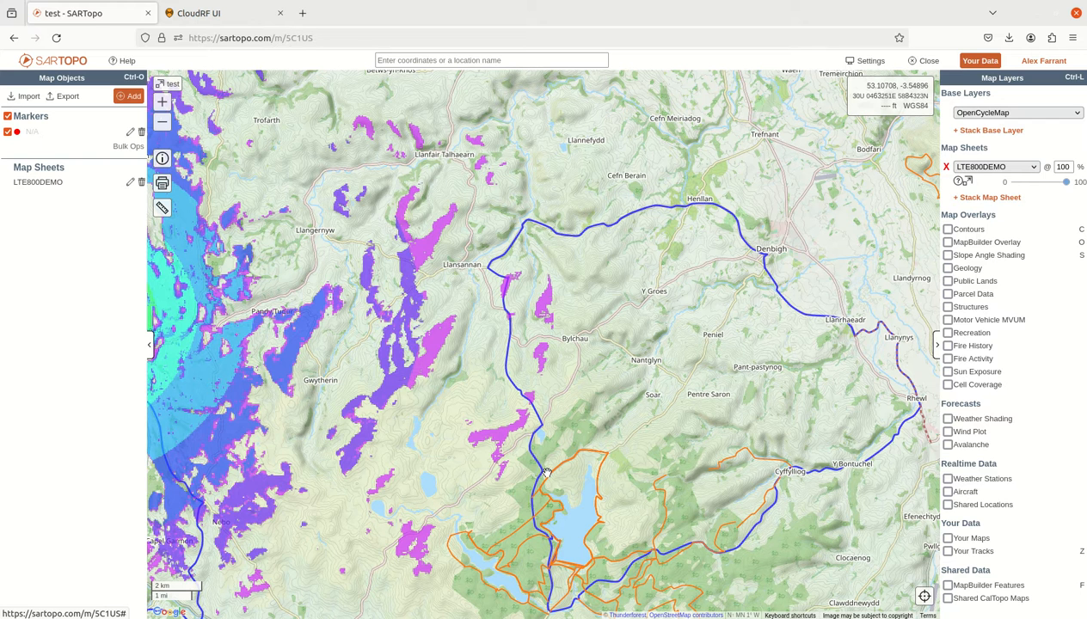
mouse_move(589, 479)
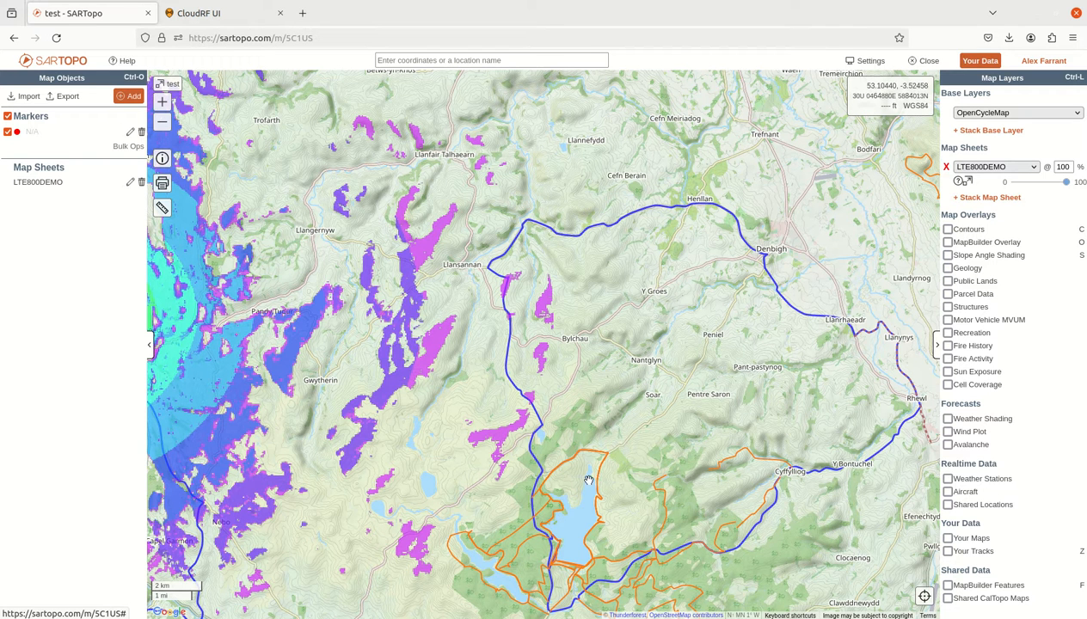